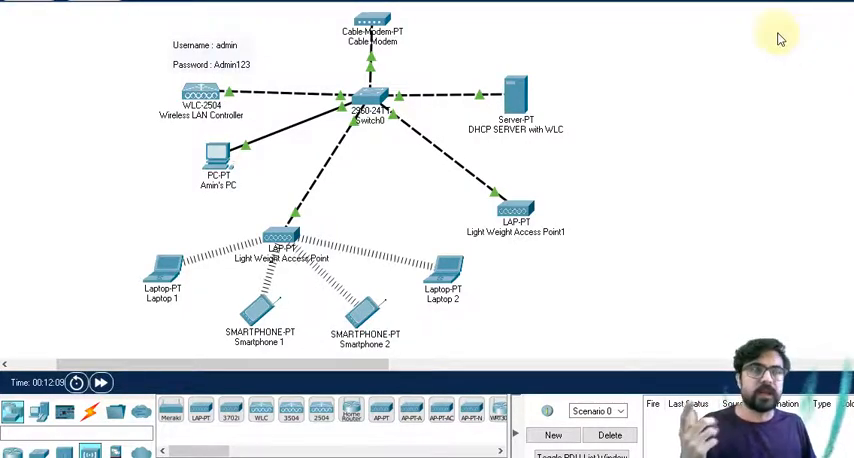
mouse_move(445, 58)
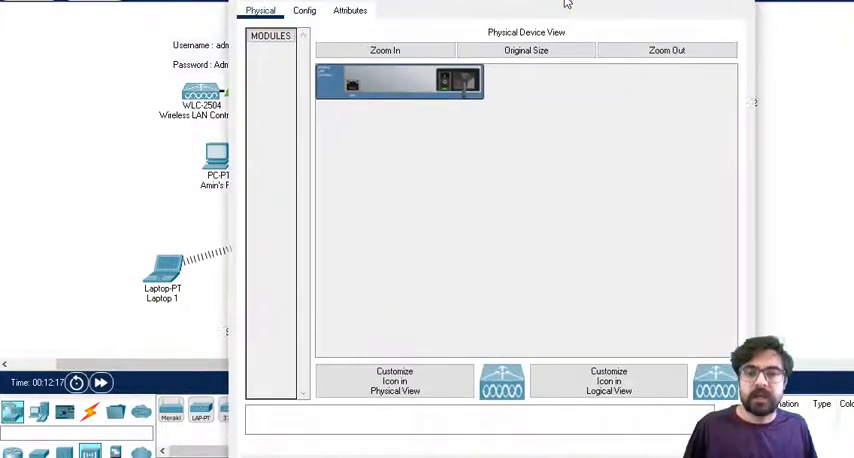
Step: Toggle Wireless LAN Controller2's WLAN security between WEP and WPA2, leaving WEP, then close it
left_click(295, 10)
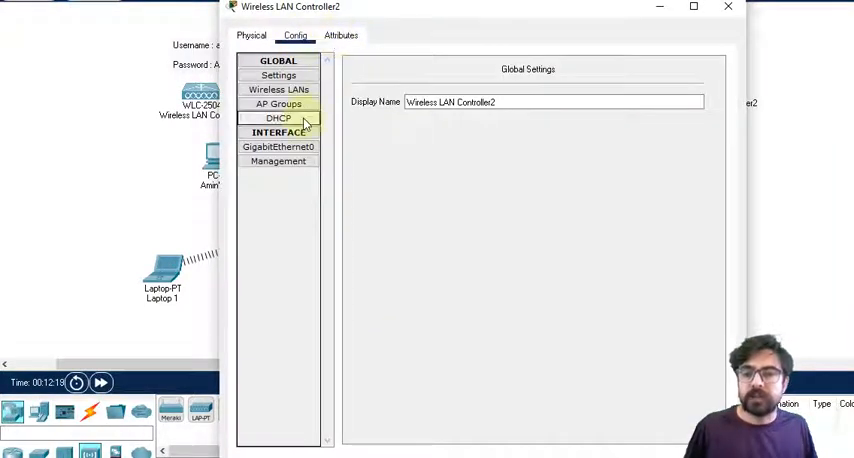
left_click(278, 89)
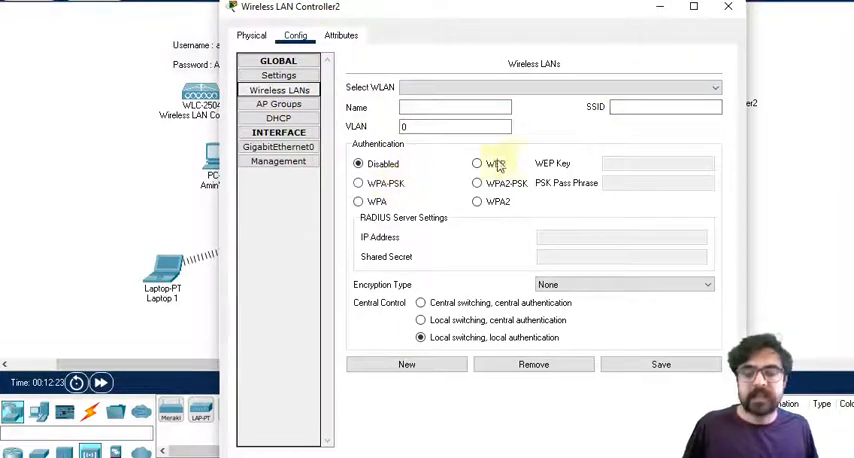
left_click(477, 163)
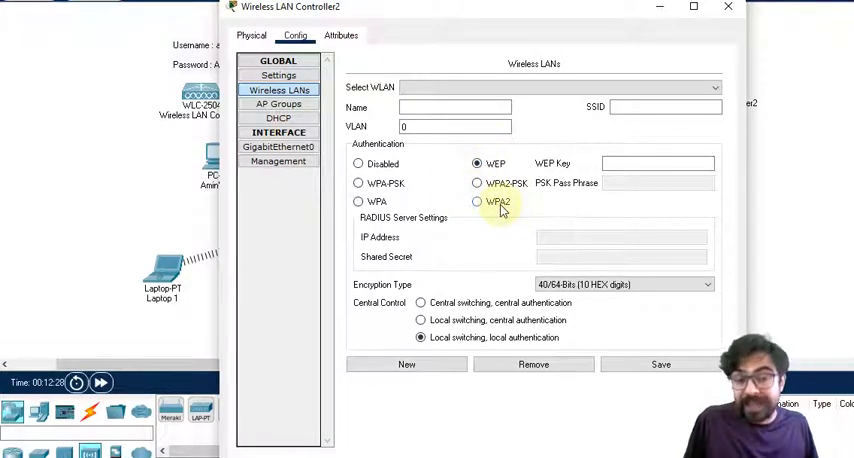
left_click(477, 201)
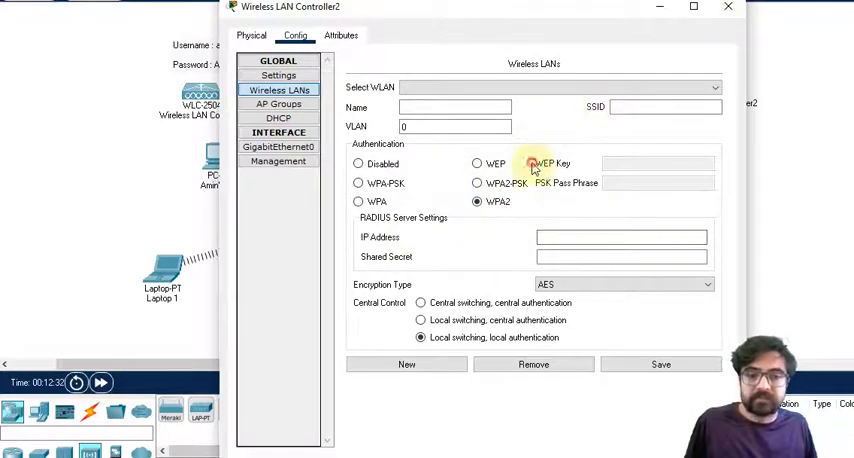
left_click(477, 163)
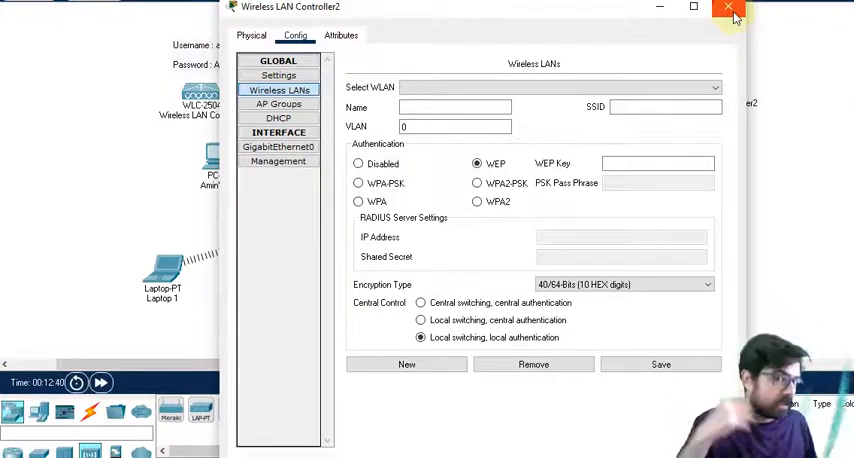
left_click(729, 9)
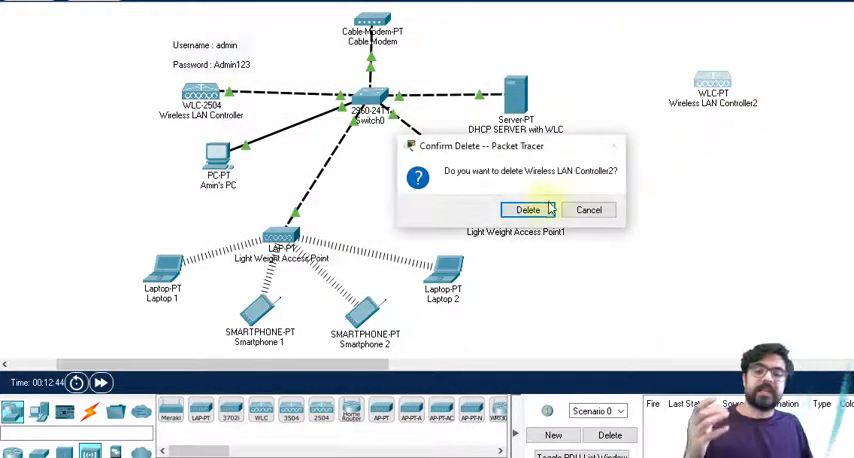
Step: Confirm deleting Wireless LAN Controller2 in the Confirm Delete dialog
left_click(527, 209)
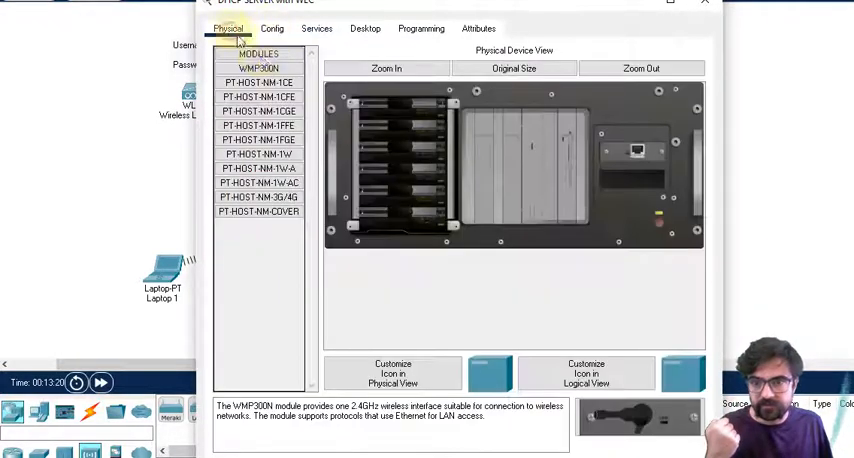
Step: Review the server's FastEthernet0 address and global gateway 10.1.1.10 and DNS 10.1.1.11
left_click(271, 28)
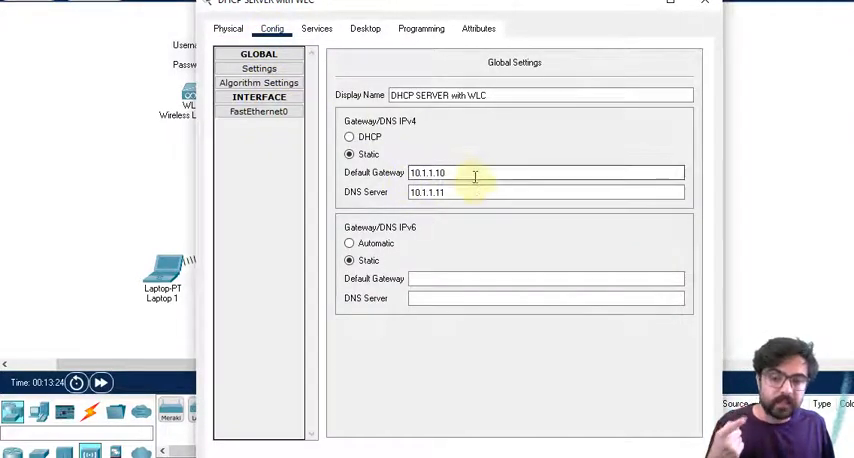
left_click(258, 111)
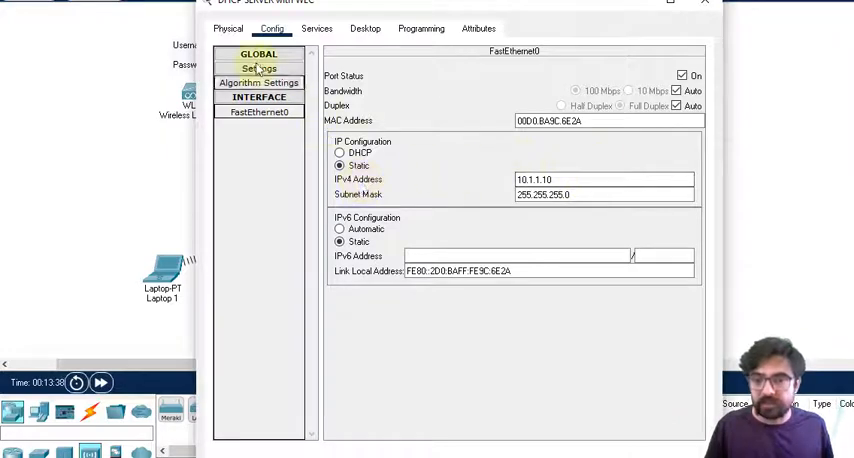
left_click(259, 68)
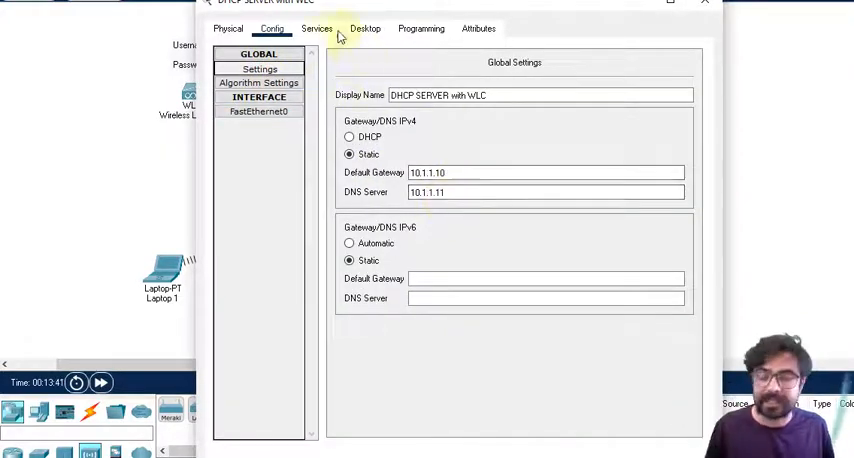
Step: Review serverPool (start 10.1.1.110, 110 users, WLC 10.1.1.50) and close the server window
left_click(317, 28)
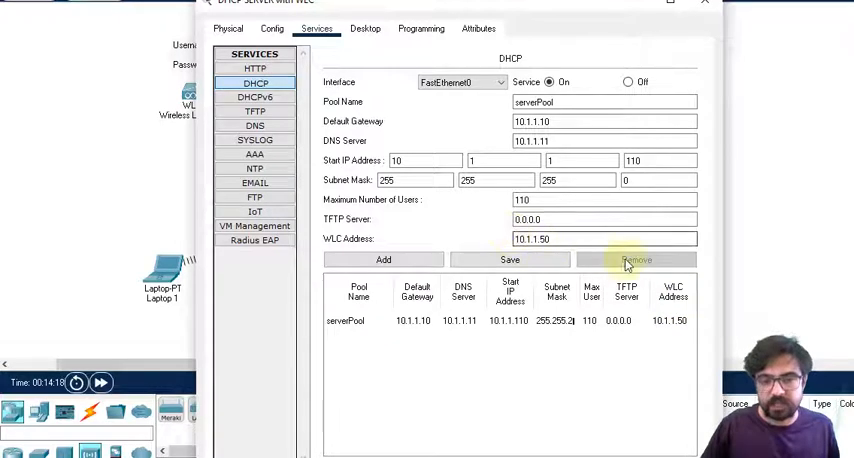
mouse_move(620, 255)
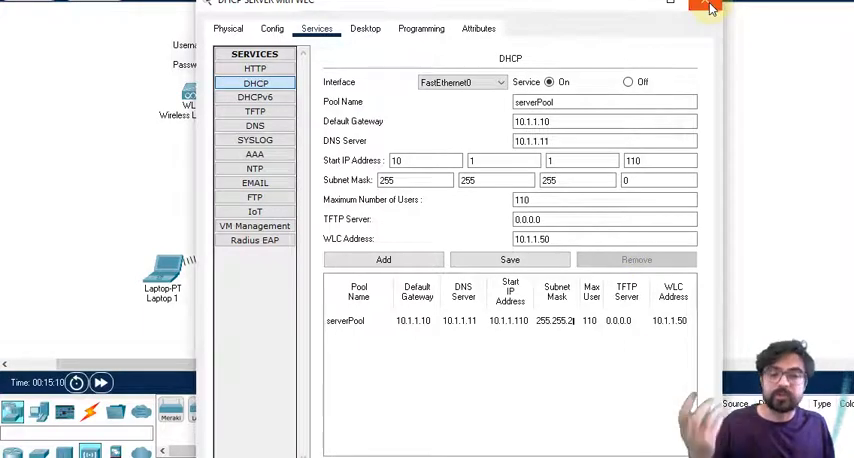
left_click(710, 8)
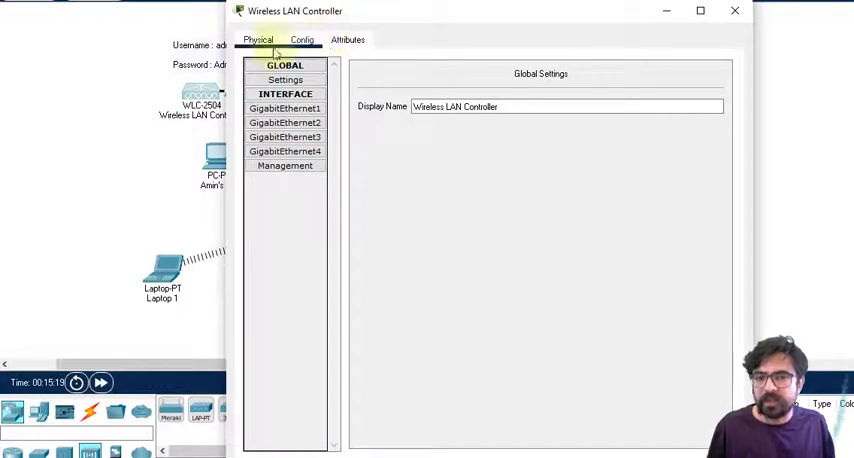
Step: Check the controller's management IP 10.1.1.50, gateway 10.1.1.10, DNS 10.1.1.11, then close it
left_click(301, 39)
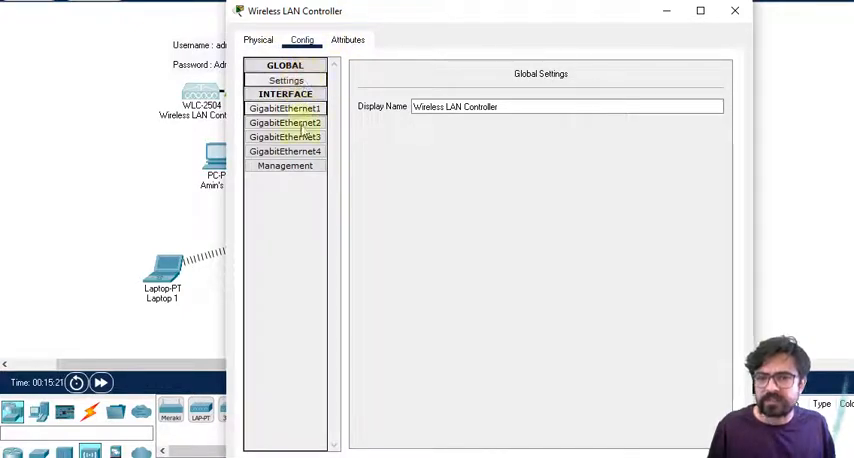
left_click(285, 165)
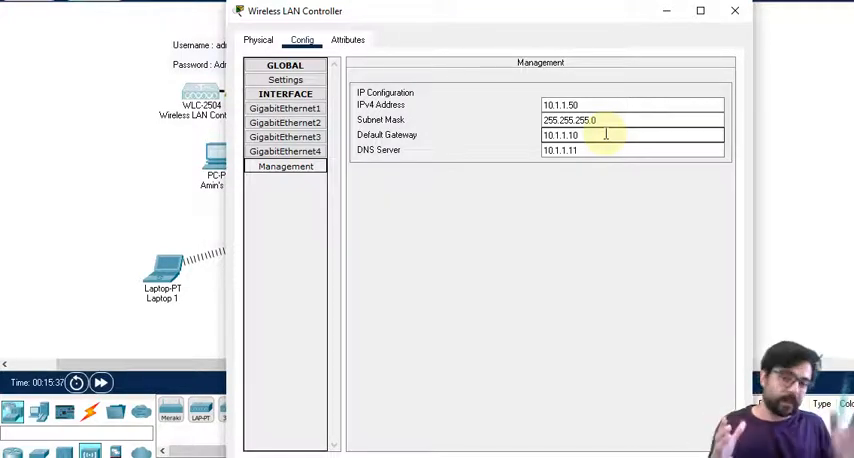
mouse_move(738, 11)
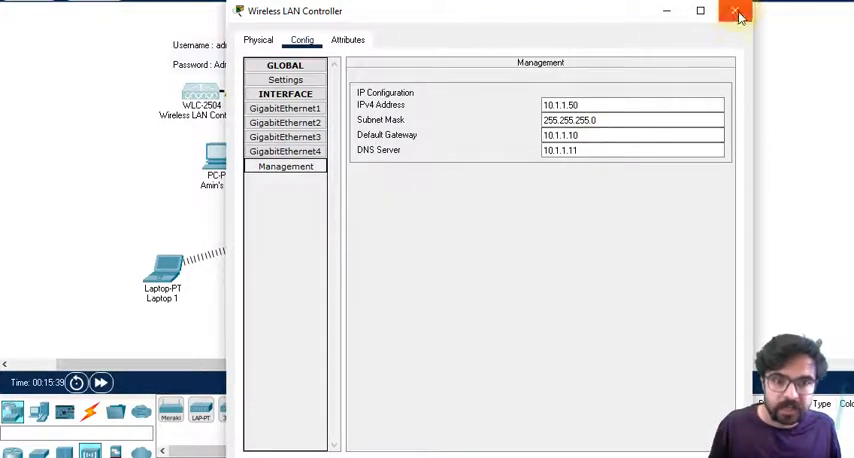
left_click(738, 11)
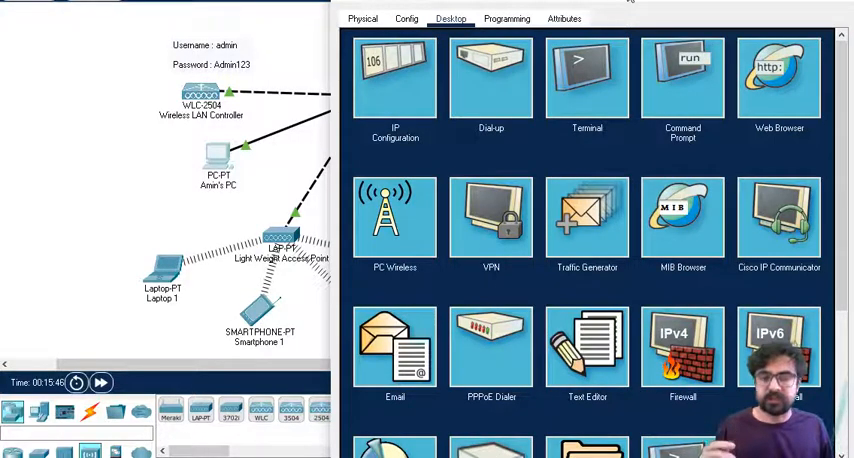
mouse_move(359, 170)
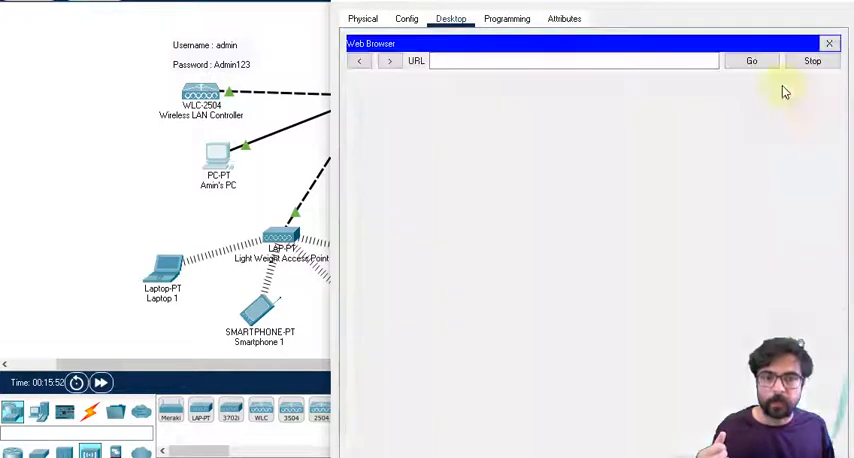
type("10.1.1.50")
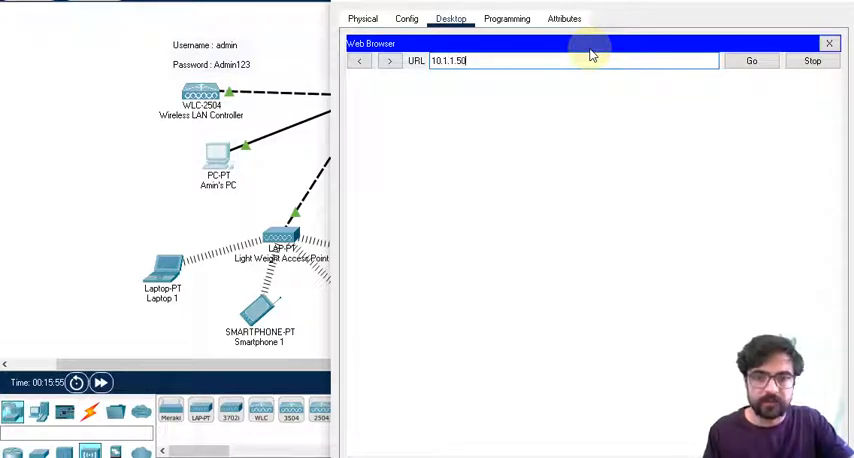
left_click(751, 61)
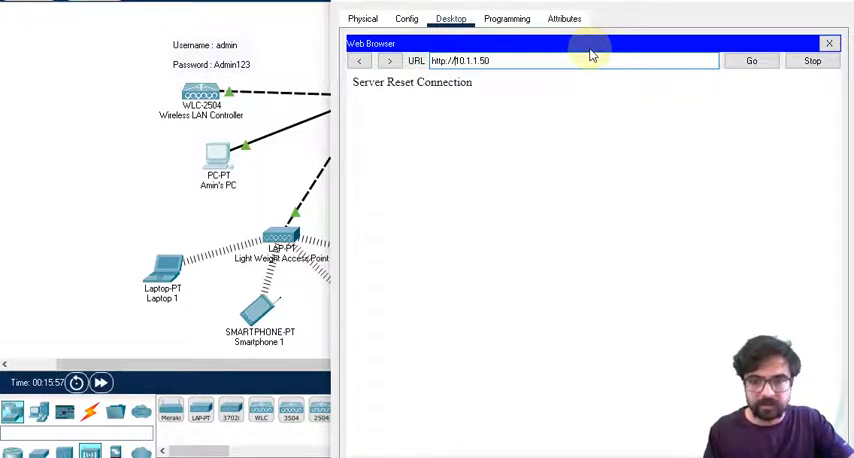
type("https://10.1.1.50")
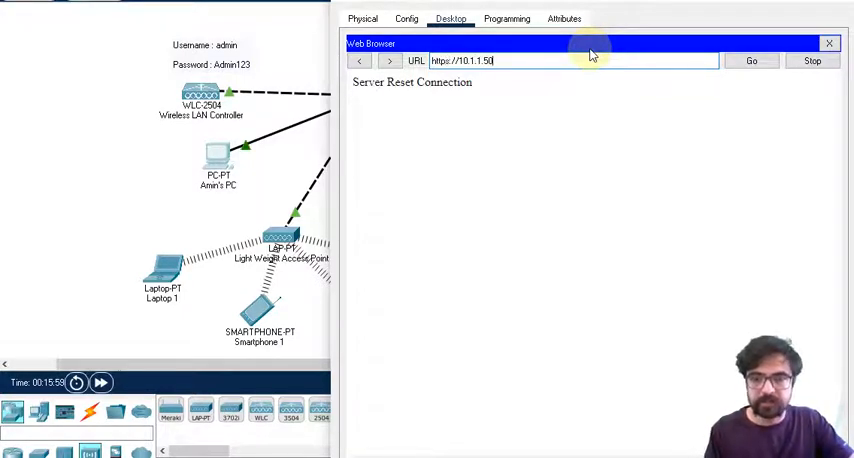
left_click(751, 60)
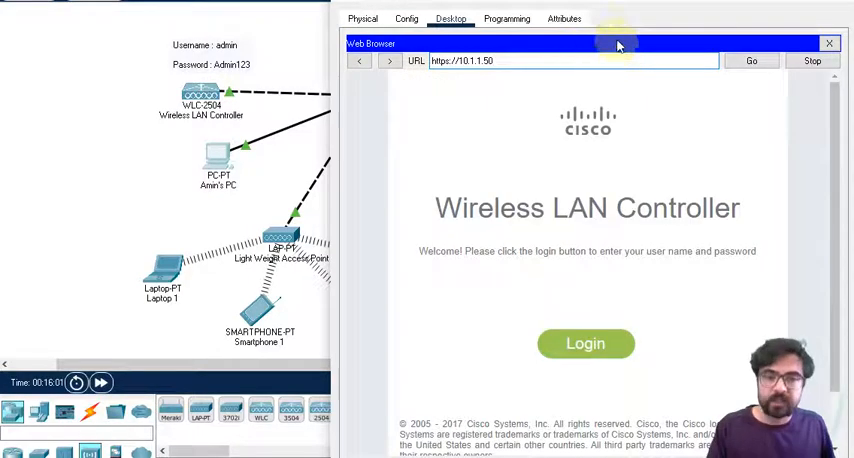
left_click(585, 343)
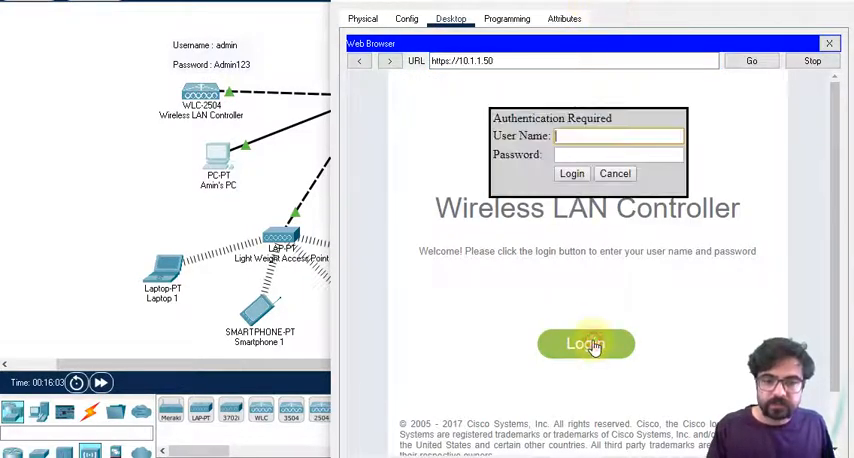
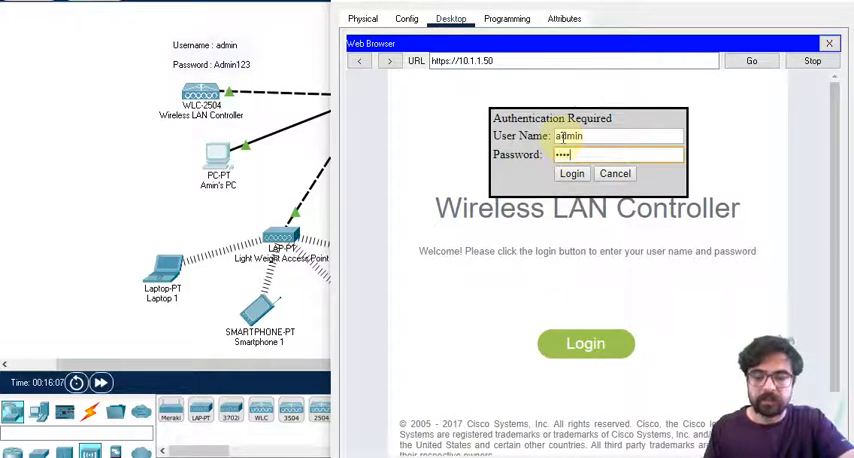
left_click(572, 173)
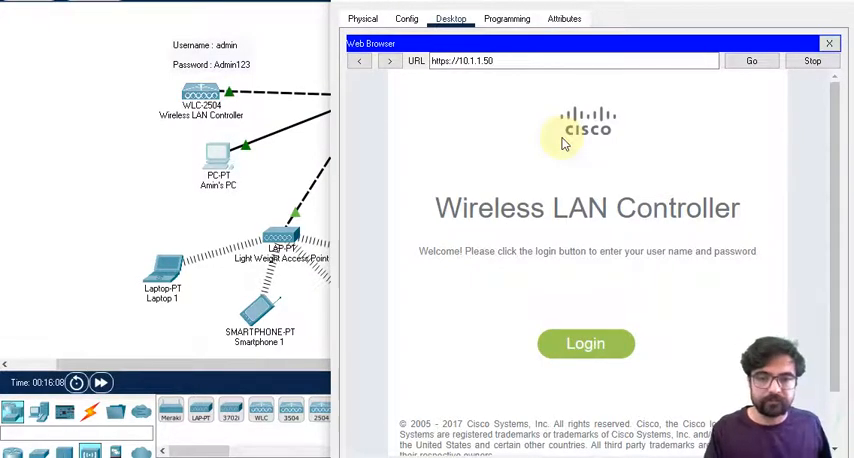
Step: Scroll through the MONITOR Summary (two APs up, four clients), then go to WLANs
left_click(585, 343)
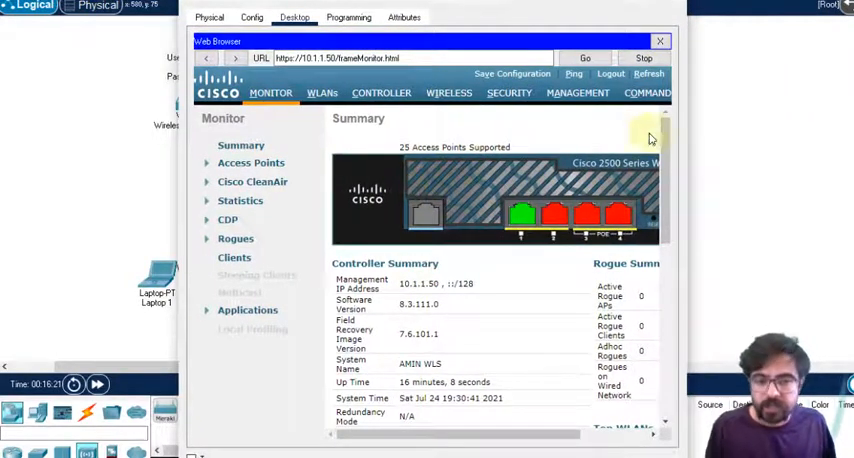
scroll("down", 3)
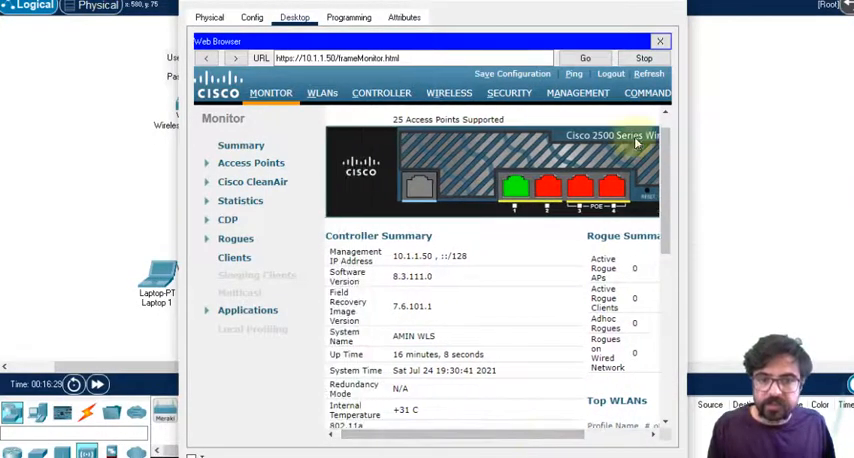
scroll("down", 3)
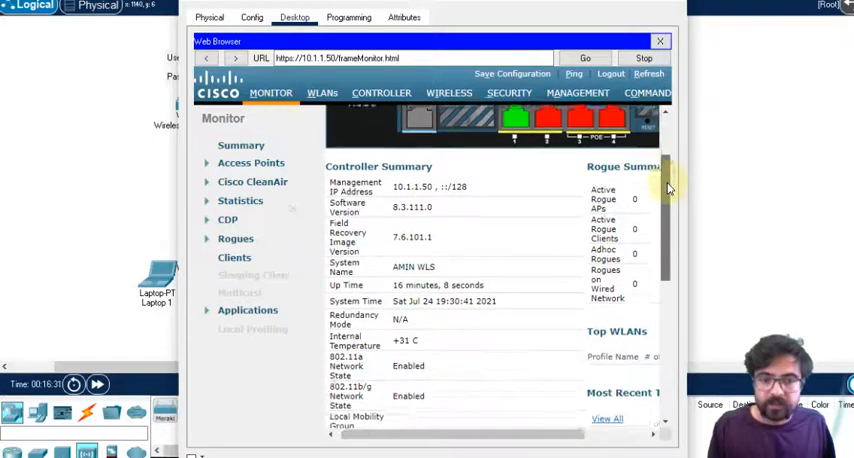
scroll("down", 3)
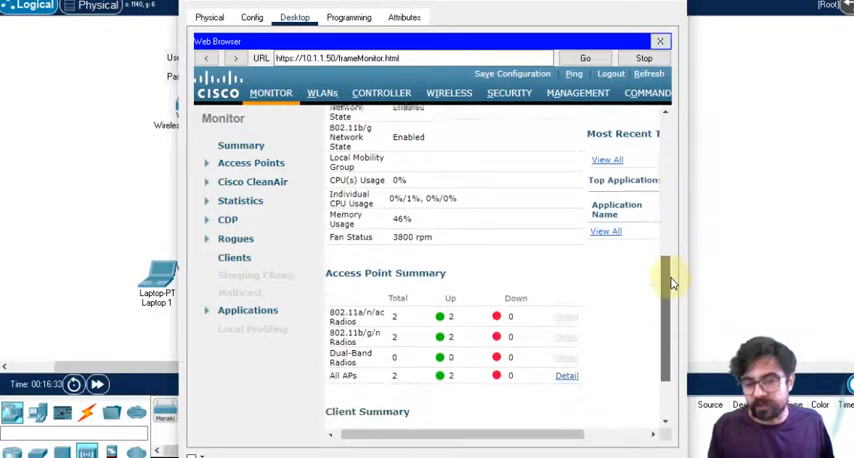
scroll("down", 3)
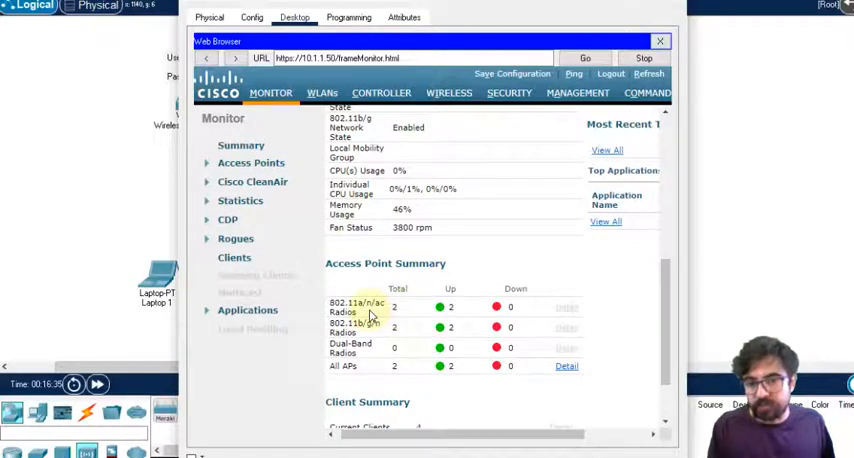
scroll("down", 3)
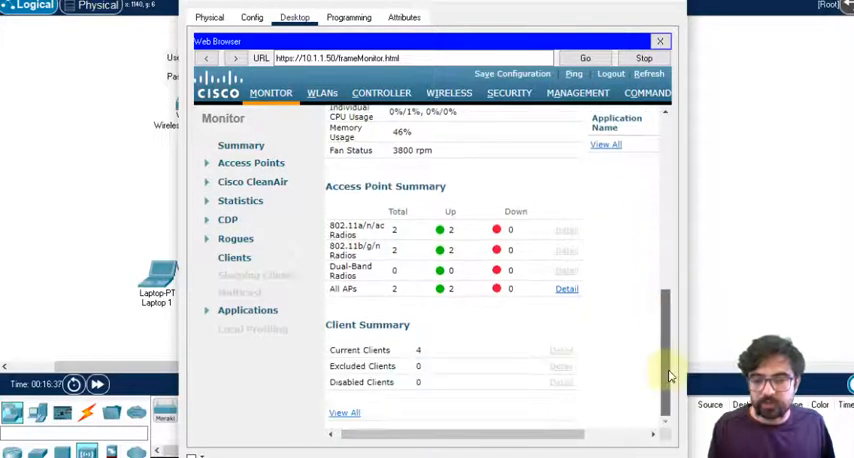
left_click(240, 145)
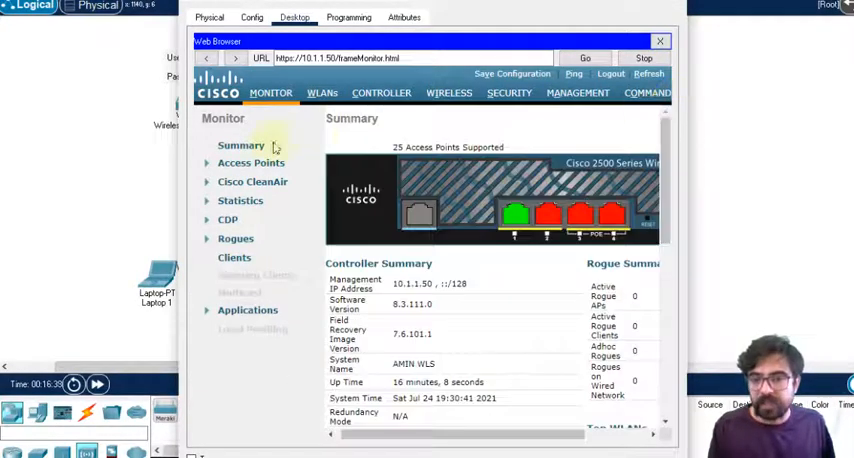
left_click(322, 93)
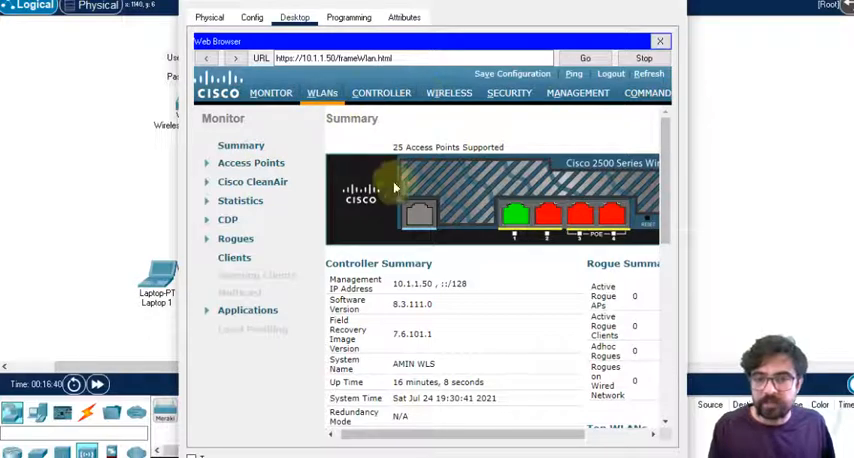
Step: View the WLANs list showing WLAN ID 1 with profile AMIN WLS
left_click(322, 92)
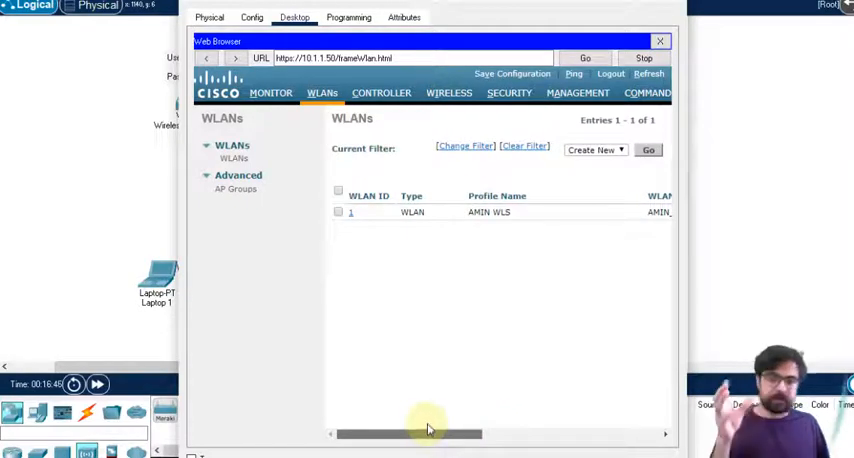
mouse_move(470, 430)
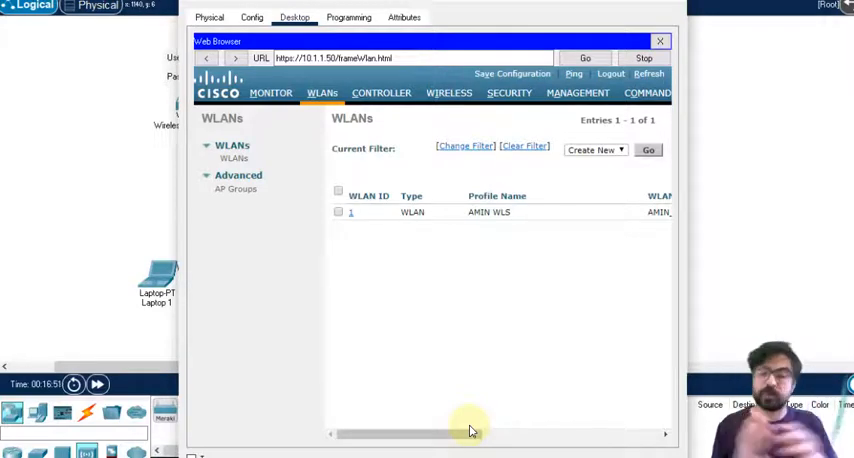
mouse_move(456, 407)
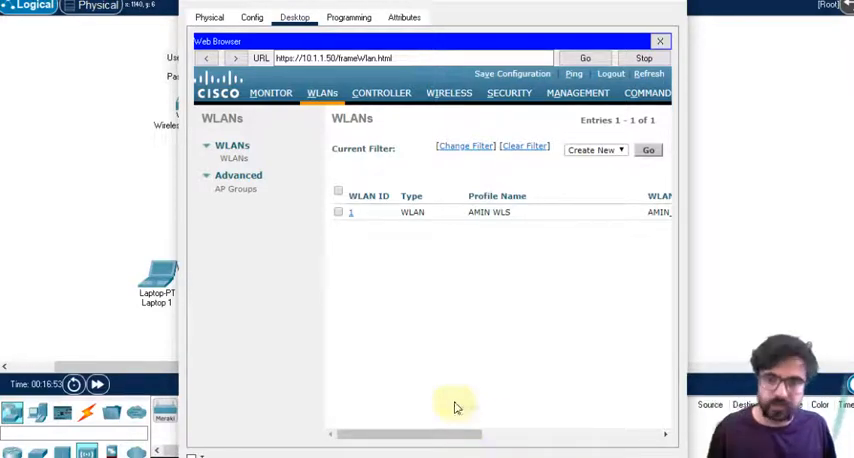
left_click(449, 92)
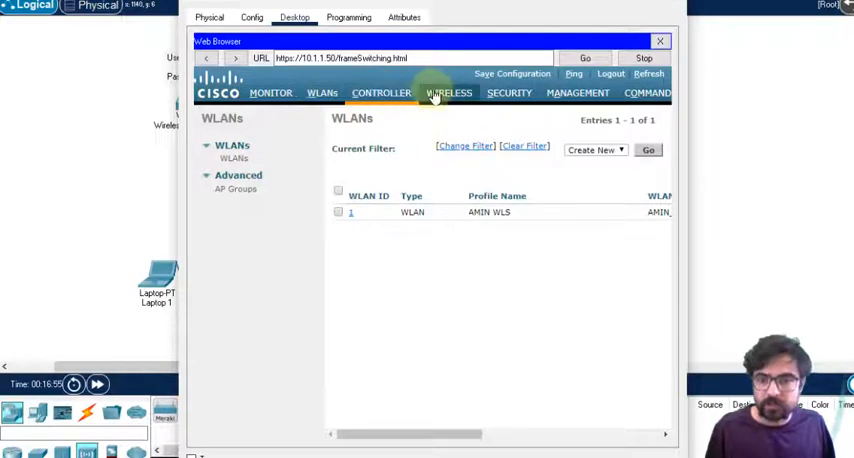
Step: Open WIRELESS > All APs listing Access Point (10.1.1.112) and Access Point1 (10.1.1.110)
left_click(448, 92)
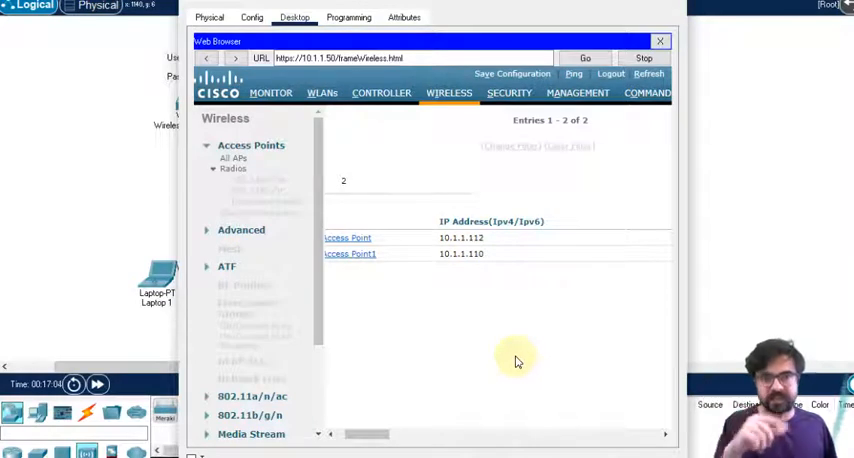
mouse_move(503, 342)
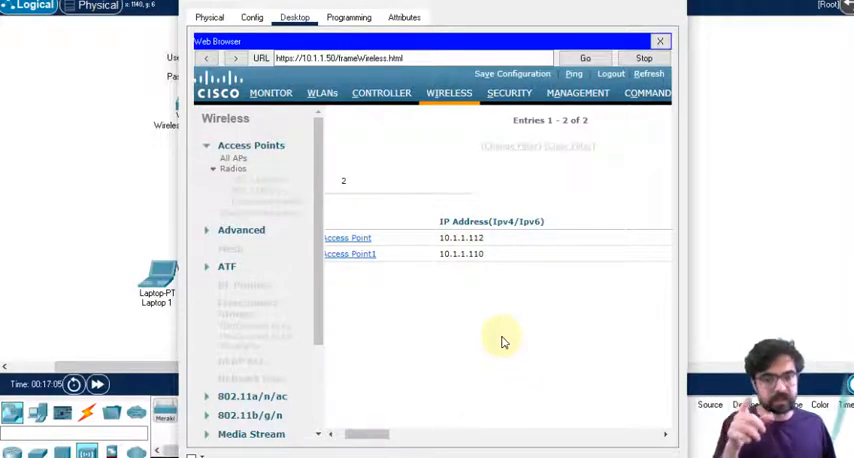
mouse_move(407, 413)
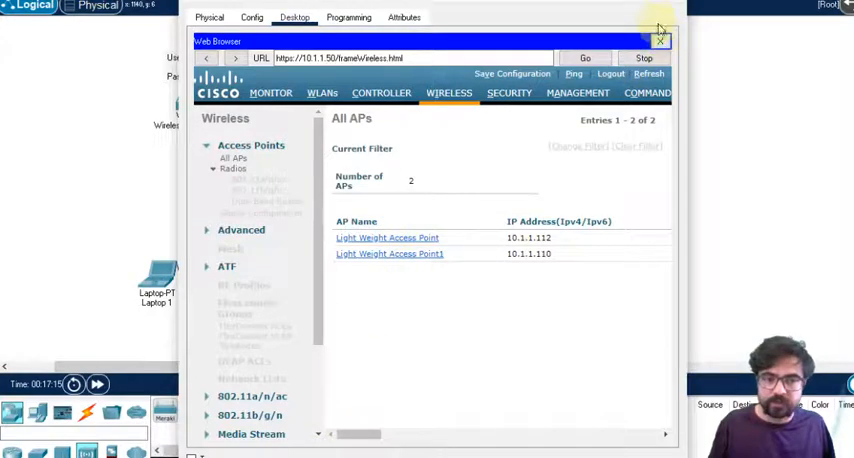
Step: Close the browser and confirm Light Weight Access Point1 uses DHCP (gateway 10.1.1.10, DNS 10.1.1.11)
left_click(660, 40)
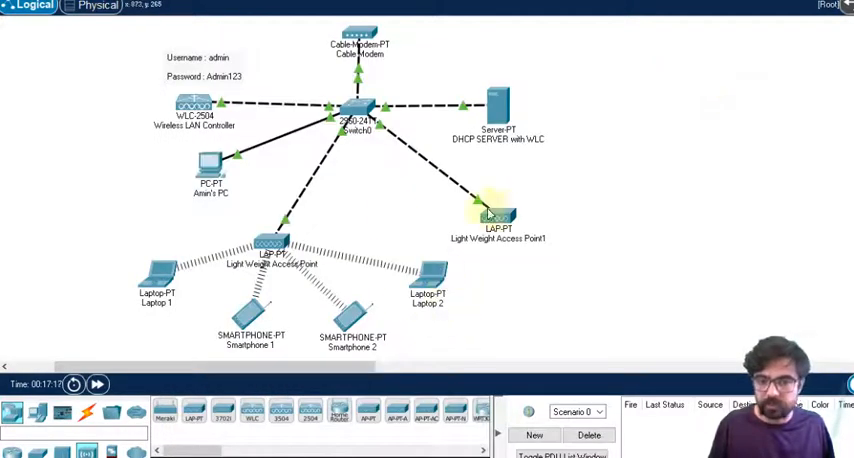
mouse_move(592, 208)
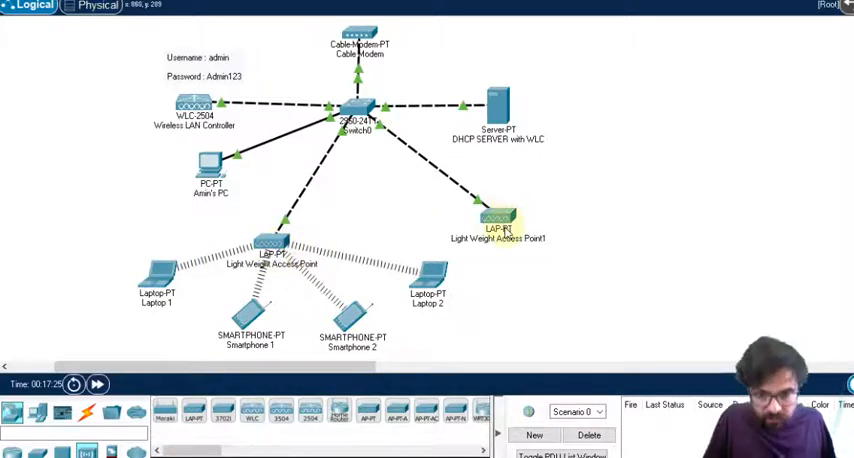
double_click(497, 216)
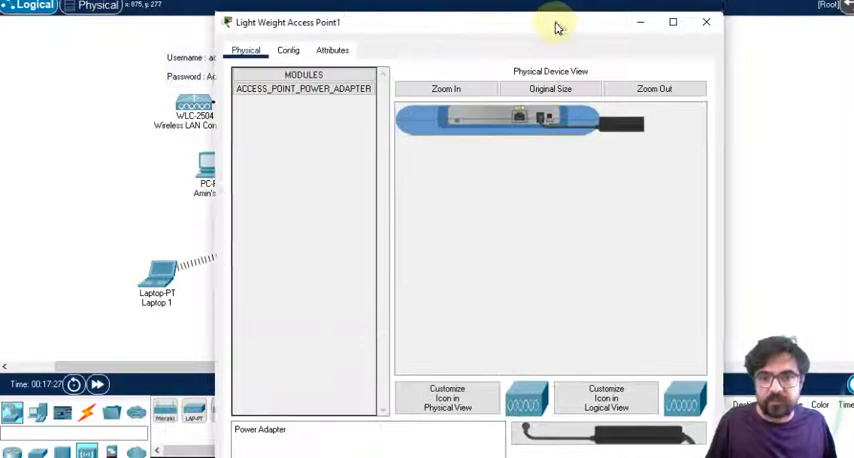
left_click(288, 50)
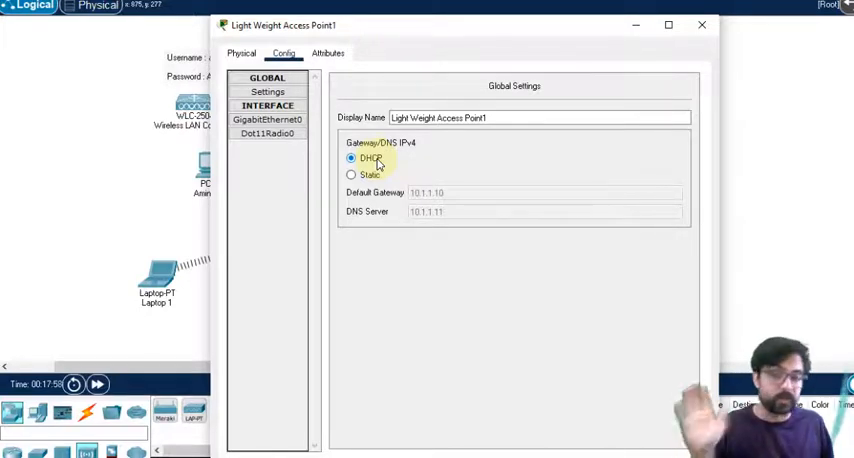
left_click(701, 24)
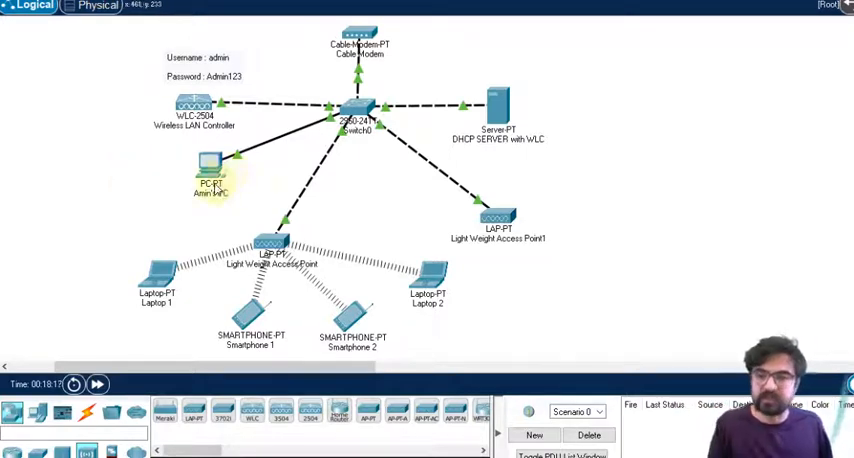
mouse_move(523, 110)
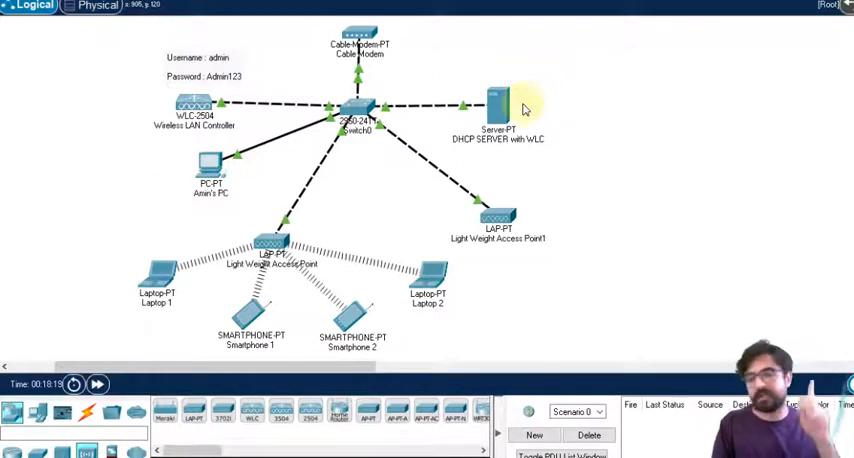
mouse_move(400, 52)
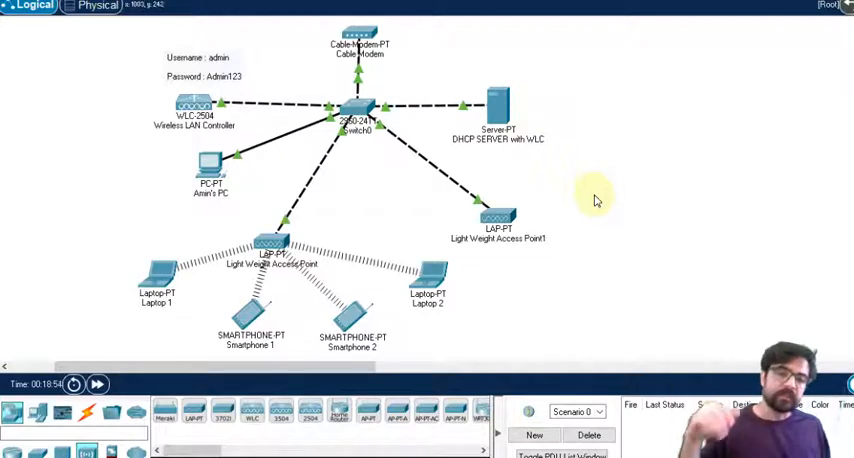
mouse_move(572, 133)
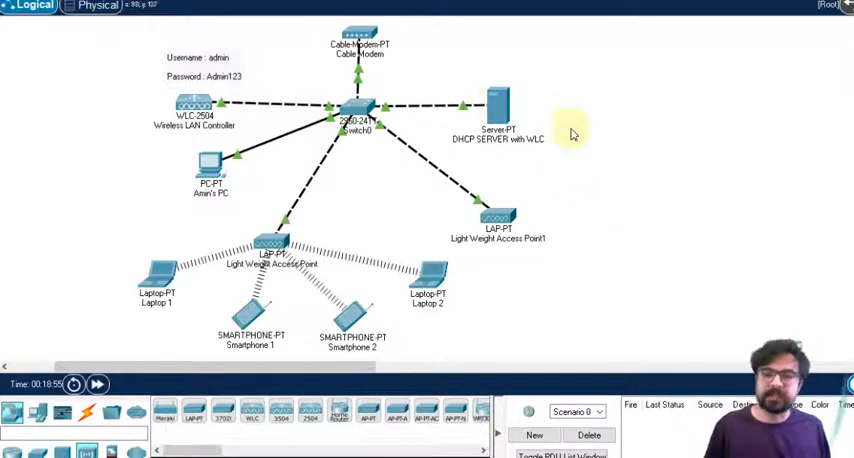
mouse_move(577, 143)
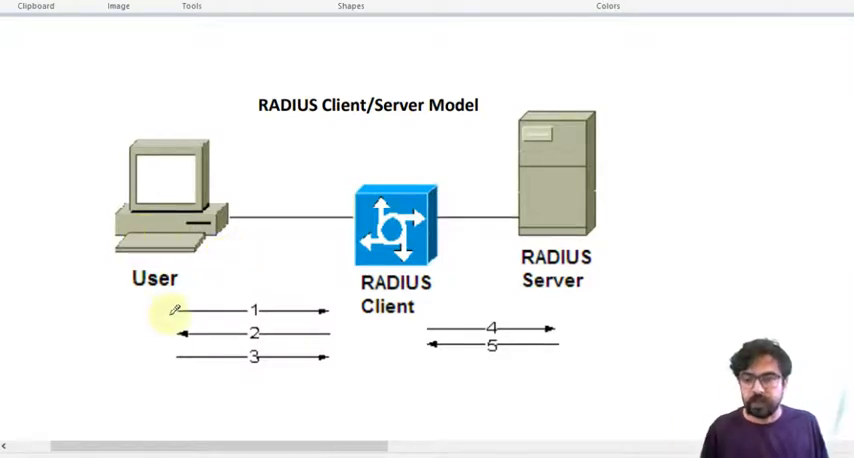
mouse_move(214, 175)
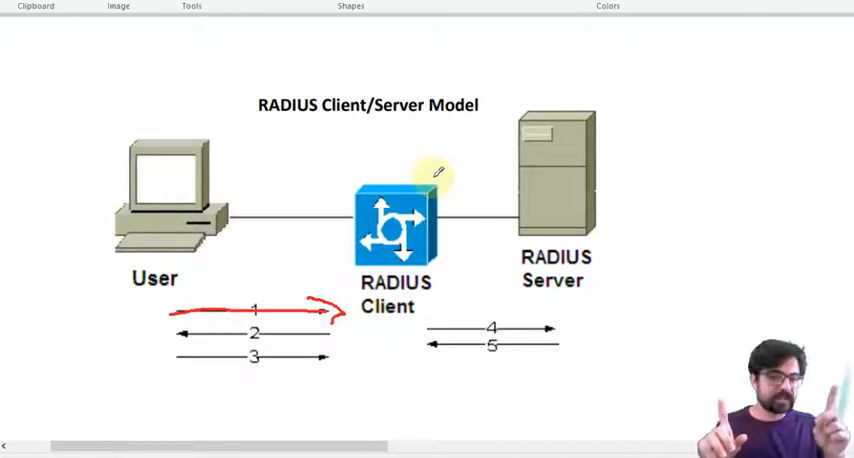
mouse_move(453, 247)
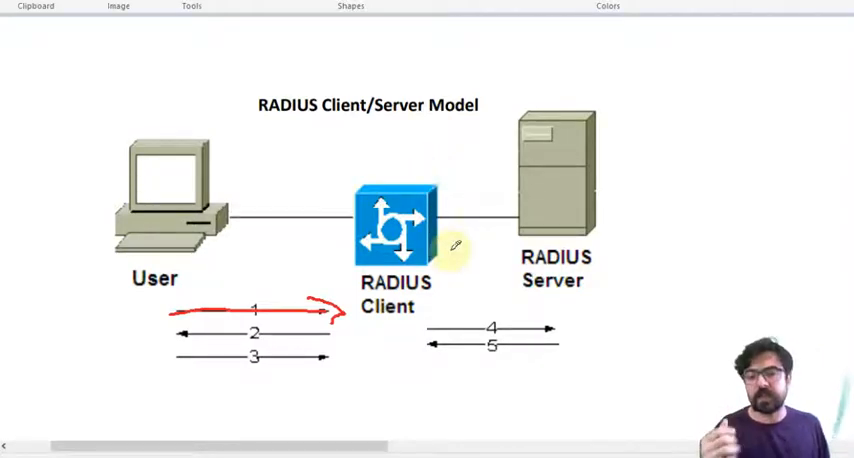
mouse_move(255, 125)
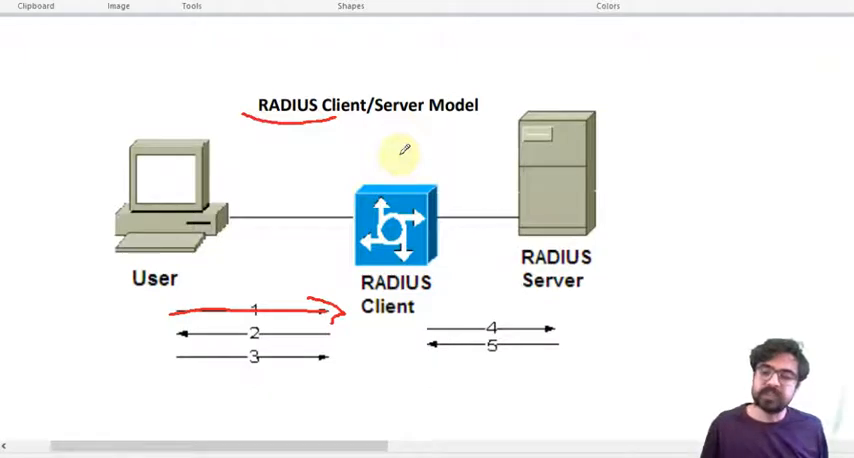
mouse_move(375, 152)
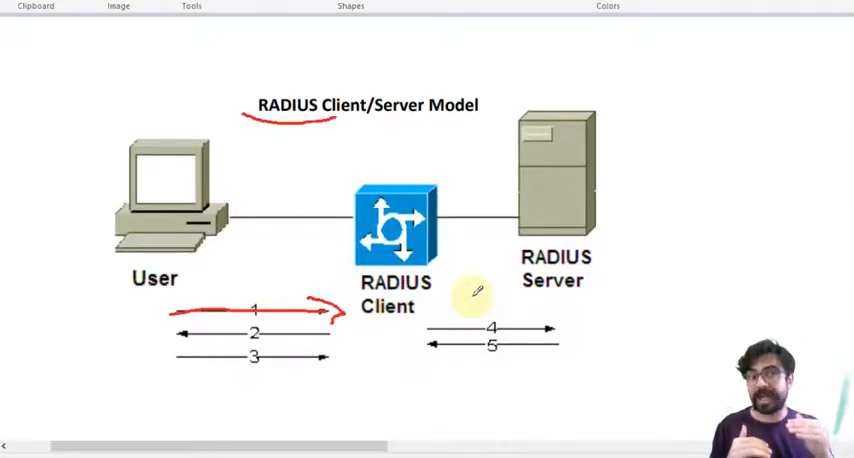
mouse_move(660, 131)
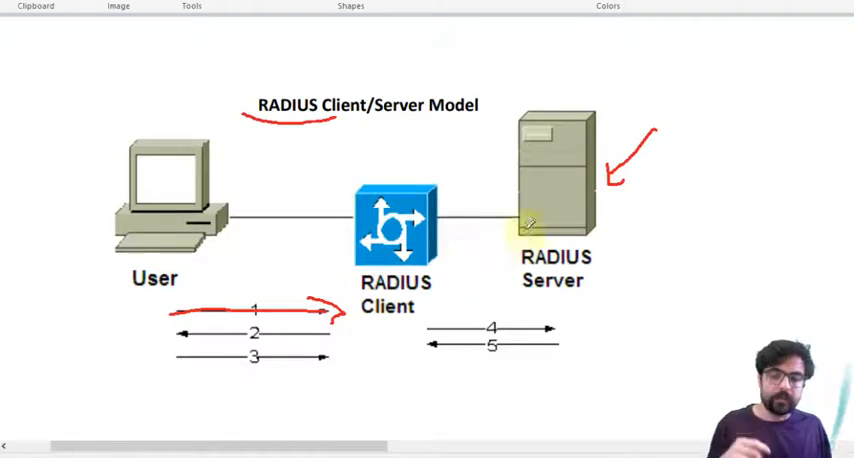
Step: Draw a red pencil arrow in Paint pointing at the RADIUS Server icon
left_click_drag(375, 160, 450, 280)
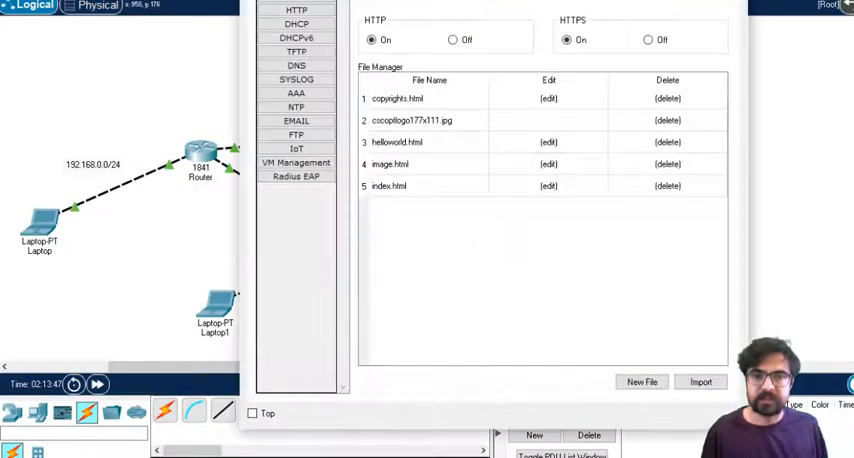
left_click(296, 81)
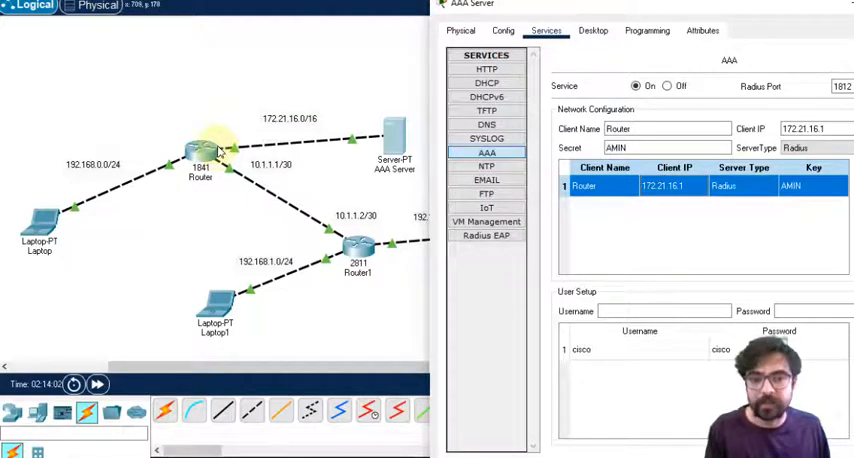
left_click(812, 128)
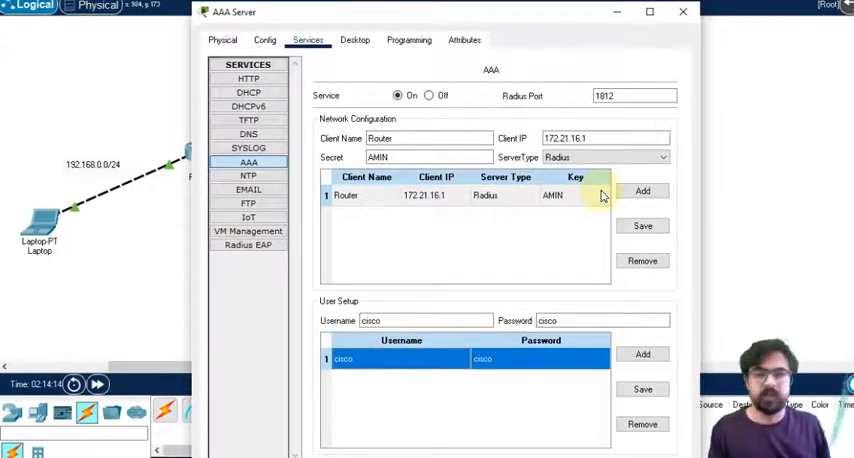
left_click(683, 12)
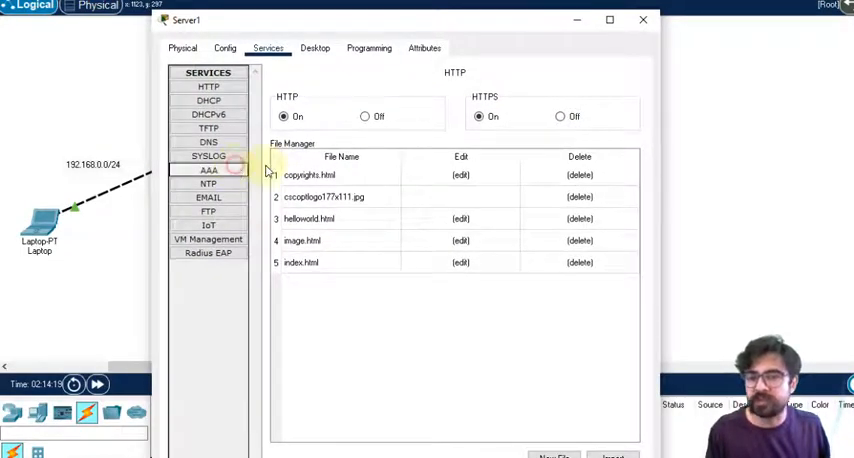
left_click(209, 170)
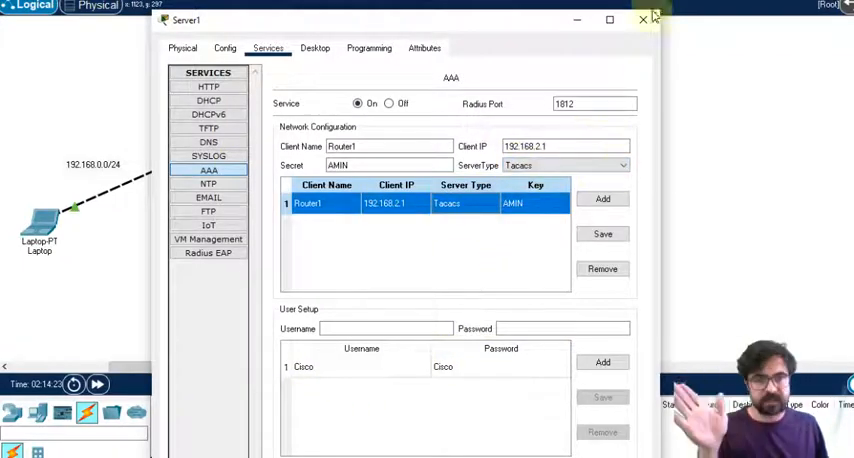
Step: Close the Server1 window to reveal the full network topology
left_click(642, 19)
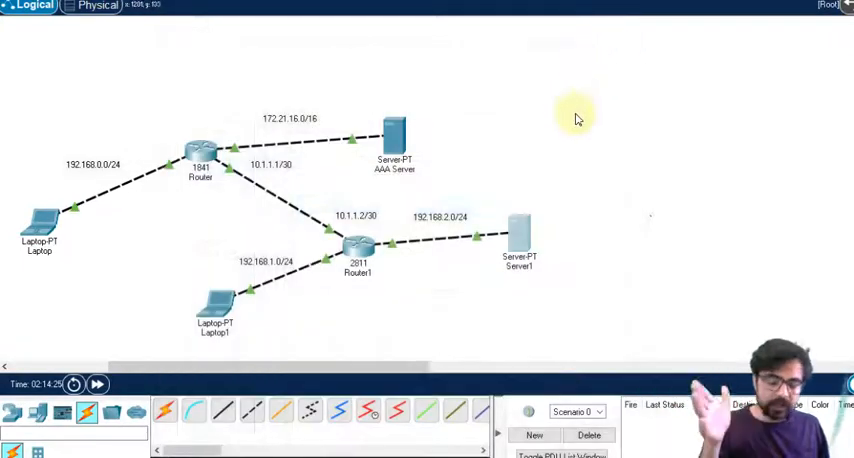
mouse_move(295, 295)
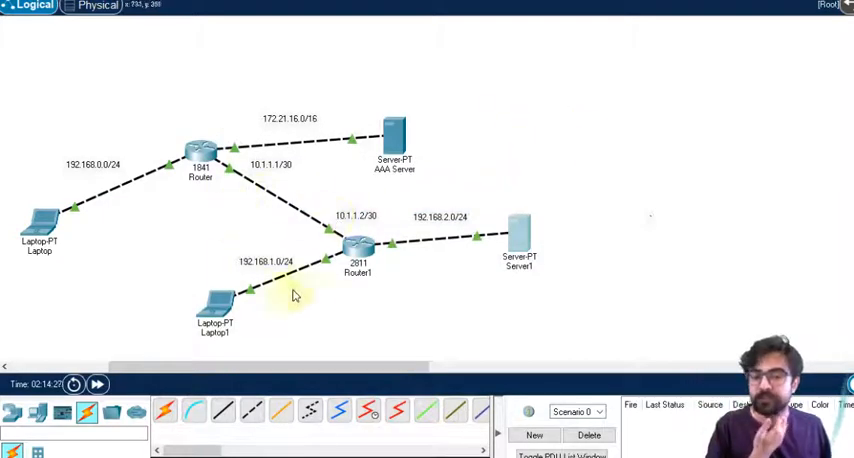
mouse_move(449, 349)
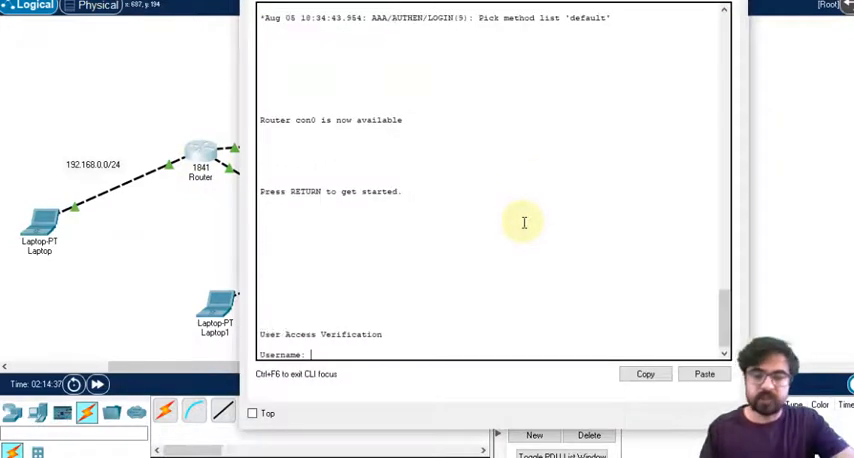
Step: Log in to the router console as cisco and begin a debug command
type("cisco")
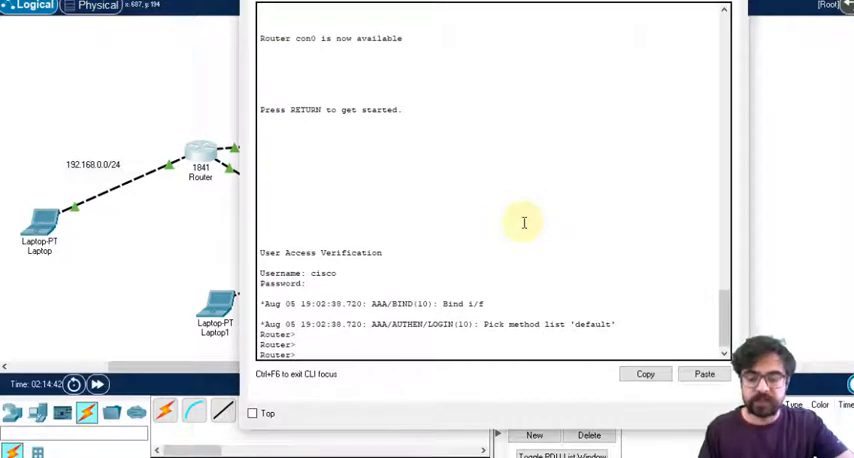
type("deb")
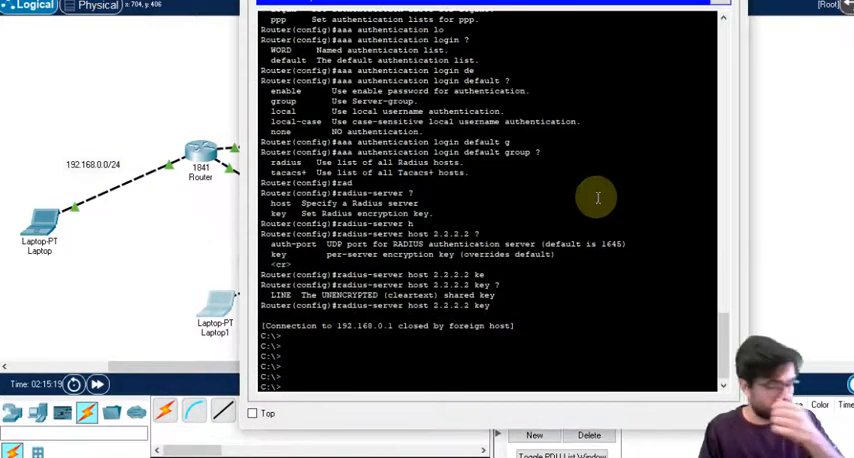
Step: Ping 192.168.0.1 from the laptop, then telnet in as cisco and enable
type("ping 1")
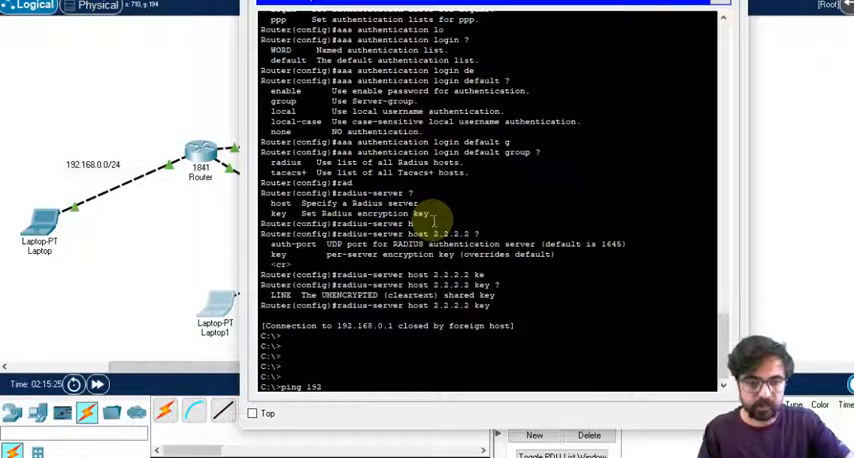
type("92.168.1")
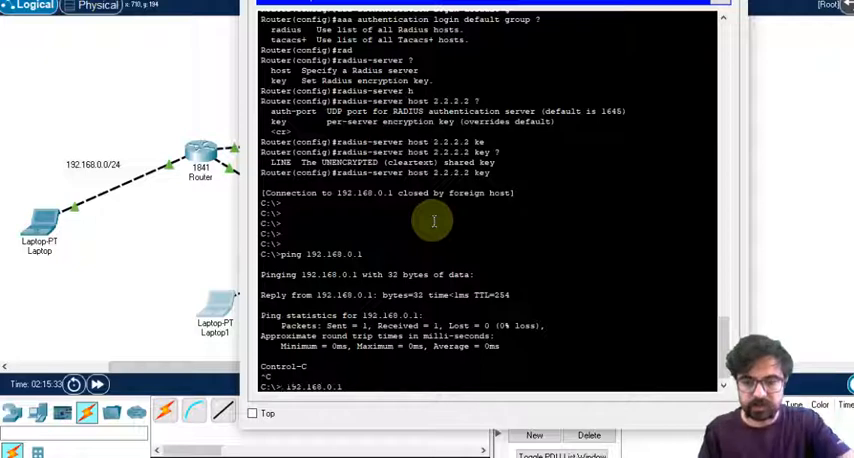
type("telnet 192.168.0.1")
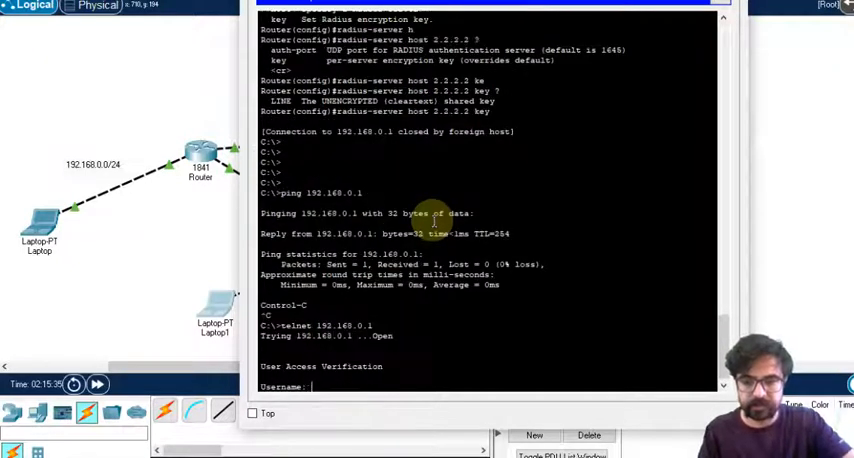
type("ciscoUsername:")
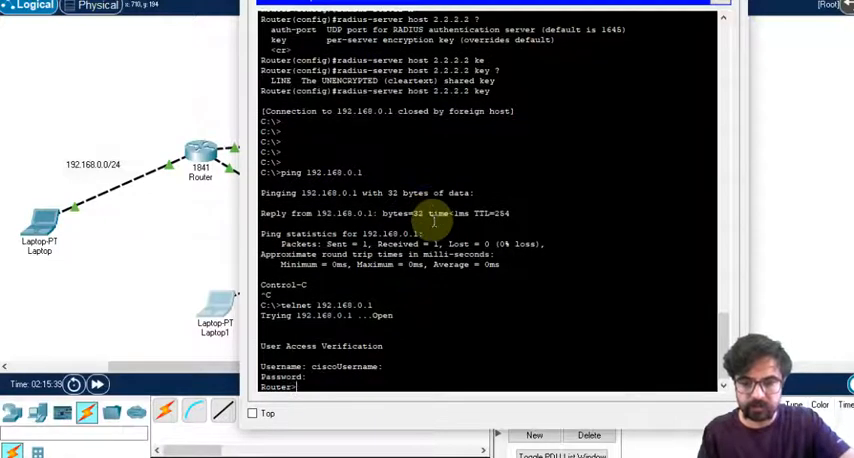
type("en")
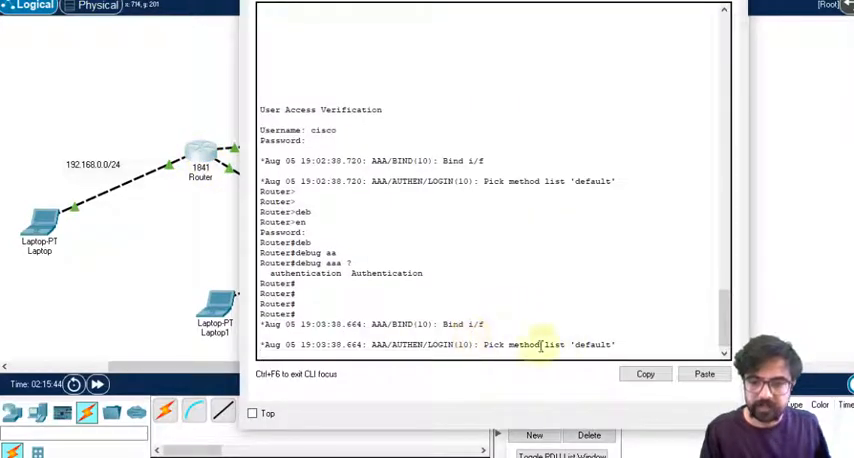
double_click(505, 344)
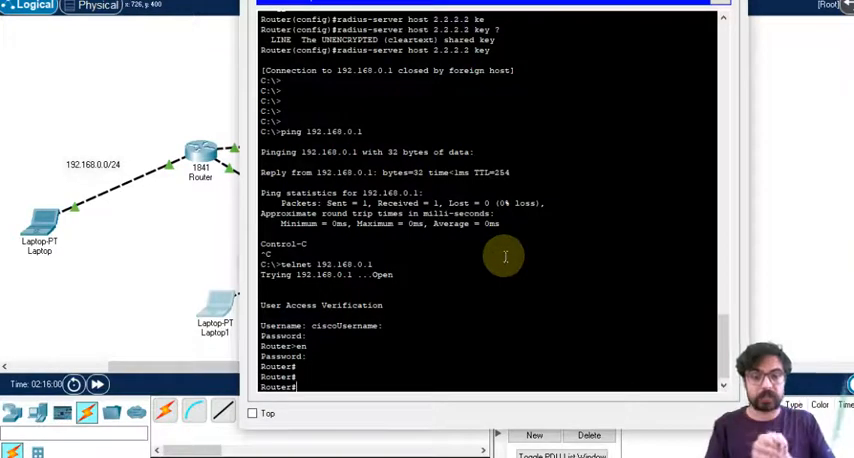
Step: Enter configure terminal in the telnet session and try line and enable commands
type("configure")
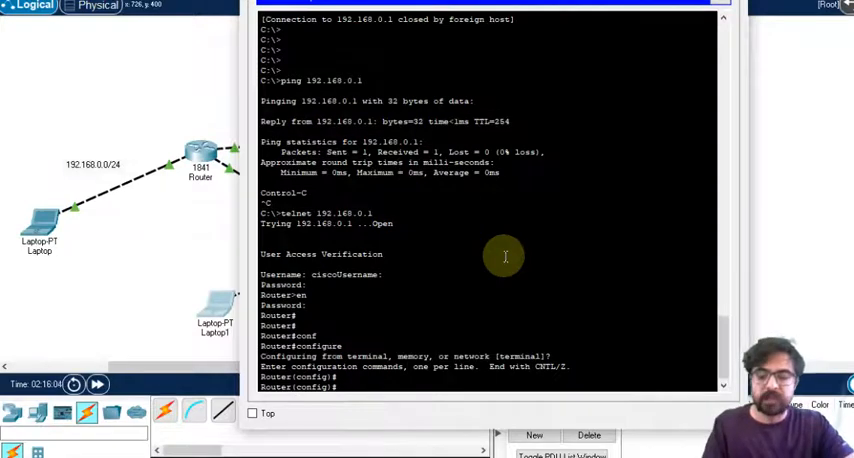
type("line")
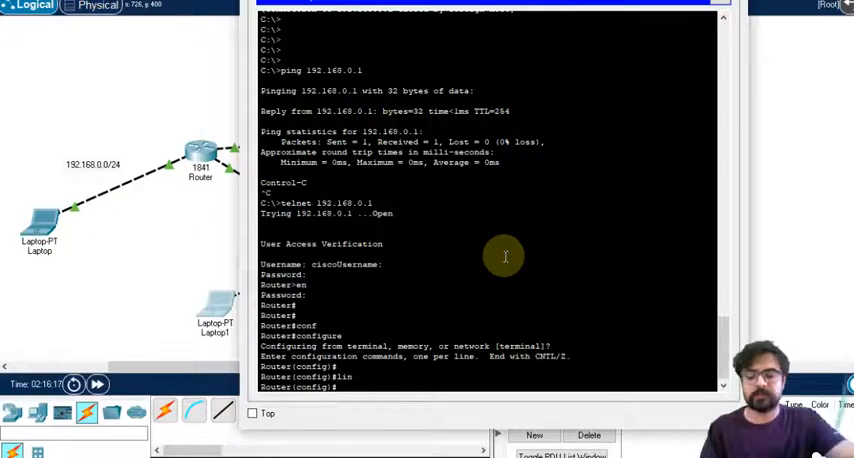
type("enable sec")
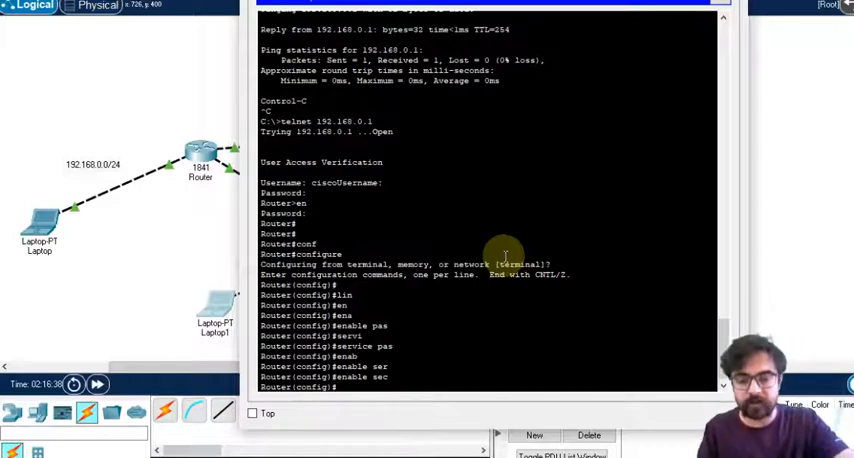
Step: Set password and login on vty 0 4, exit, and telnet back in
type("line vty 0 4")
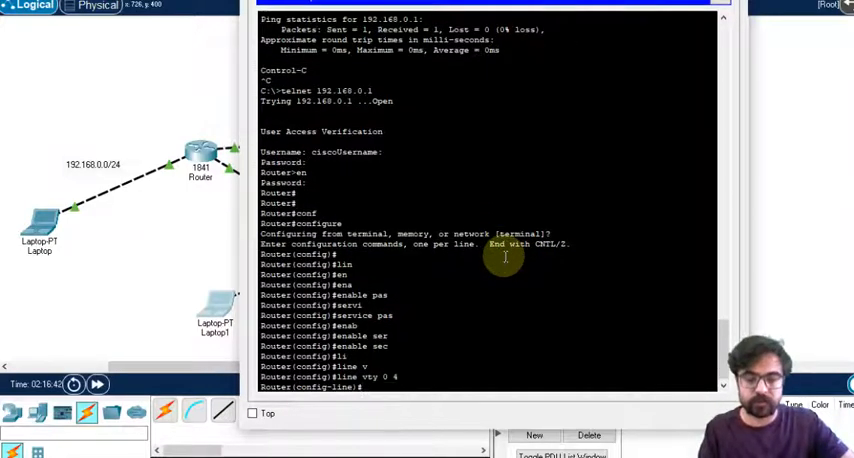
type("password")
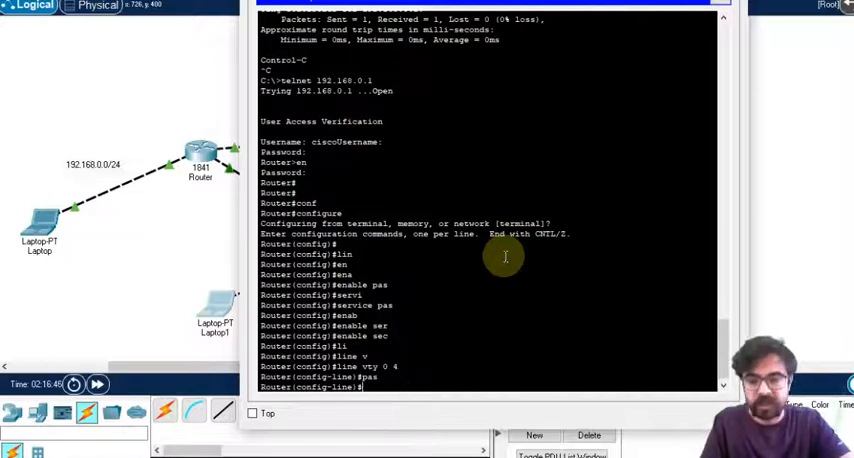
type("login")
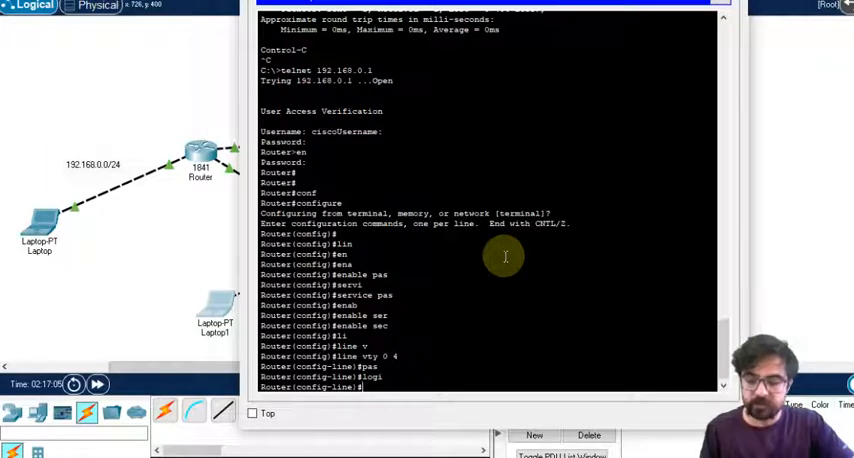
type("exit")
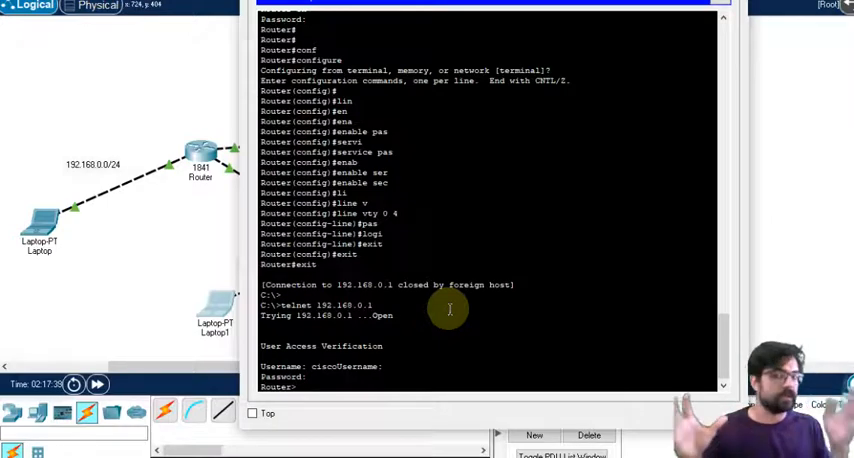
Step: Explore aaa ?, then apply aaa authentication login default group radius
type("en")
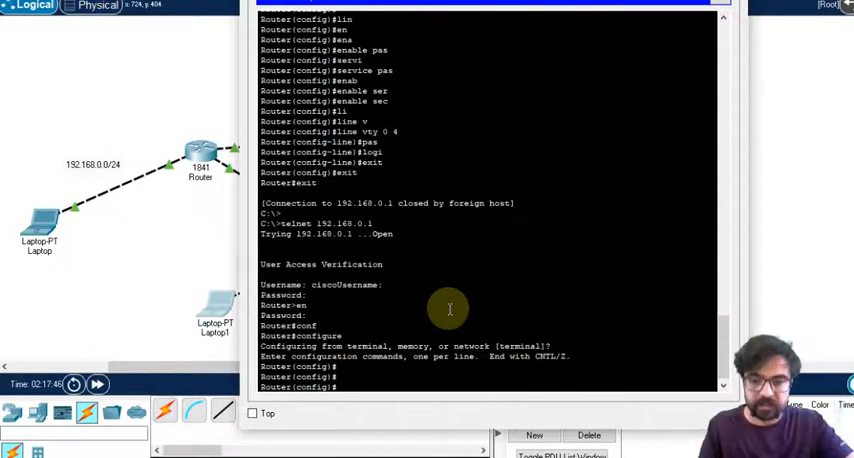
type("aaa ?")
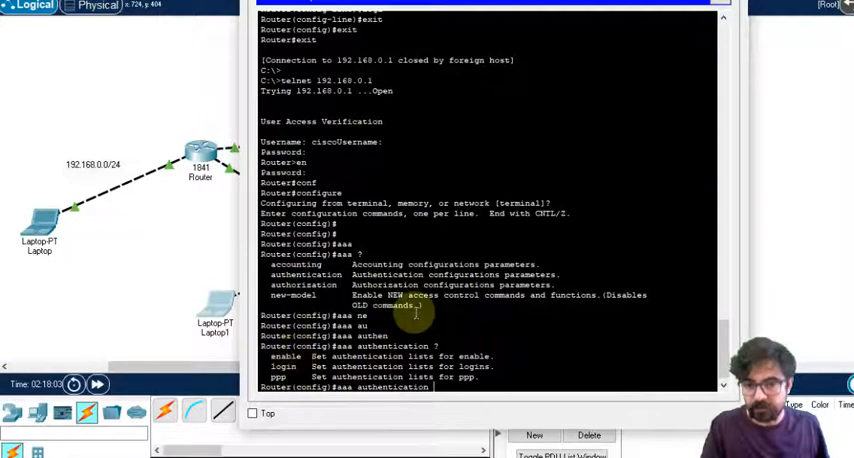
type("login")
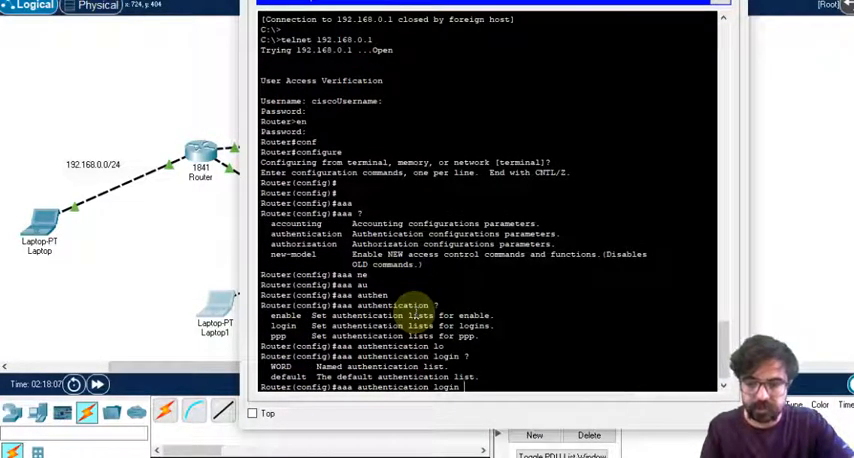
type("default")
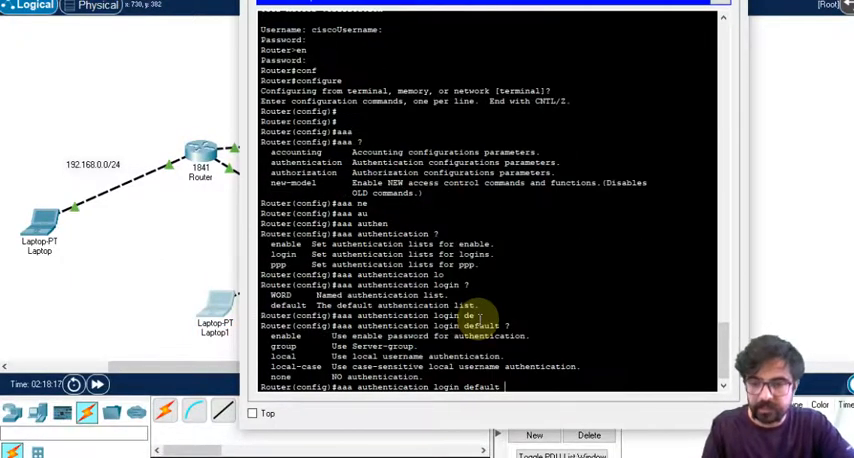
type("group radius")
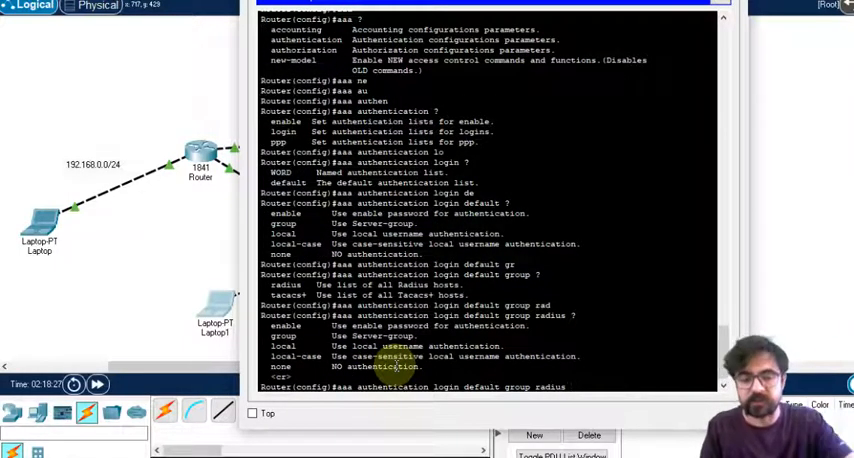
key("enter")
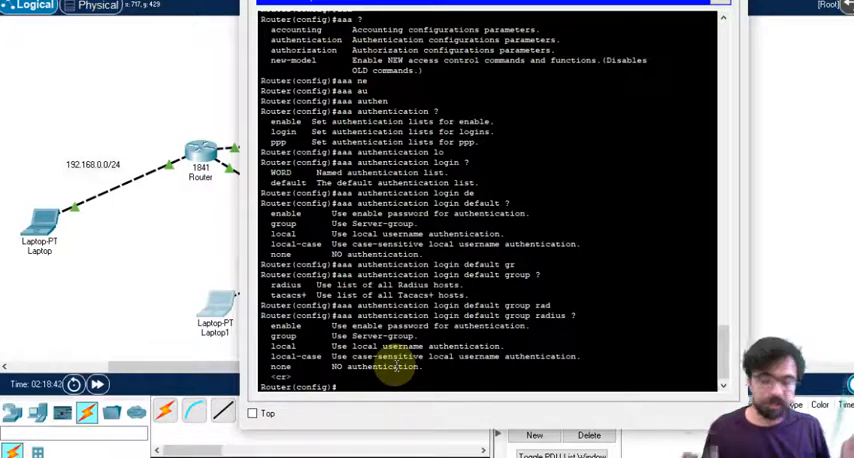
Step: Enter radius-server host 2.2.2.2 auth-port 1812 with a key, checking the server's AAA tab
type("server host")
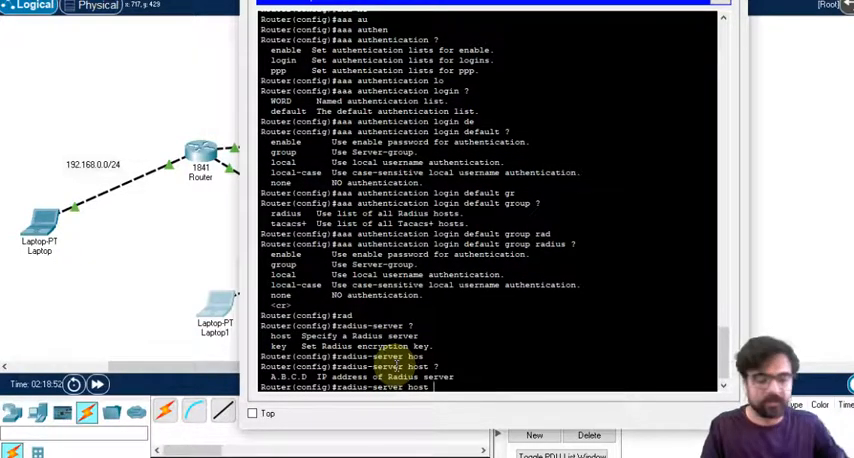
type("2.2.2.2")
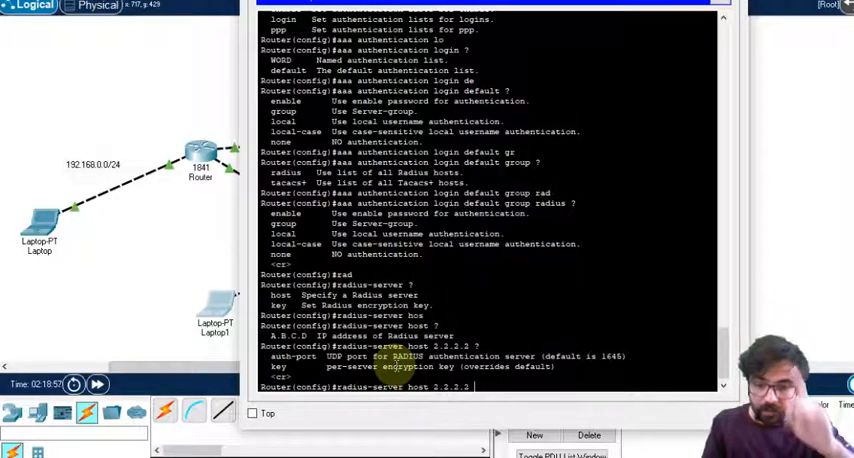
type("aou")
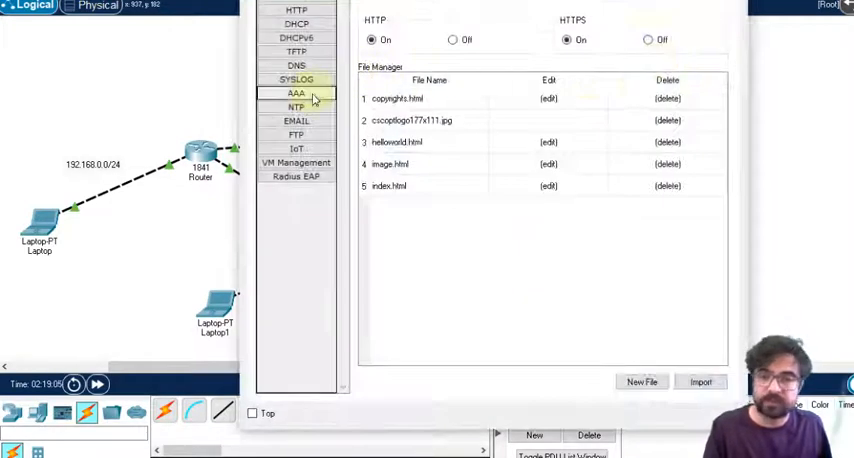
left_click(296, 93)
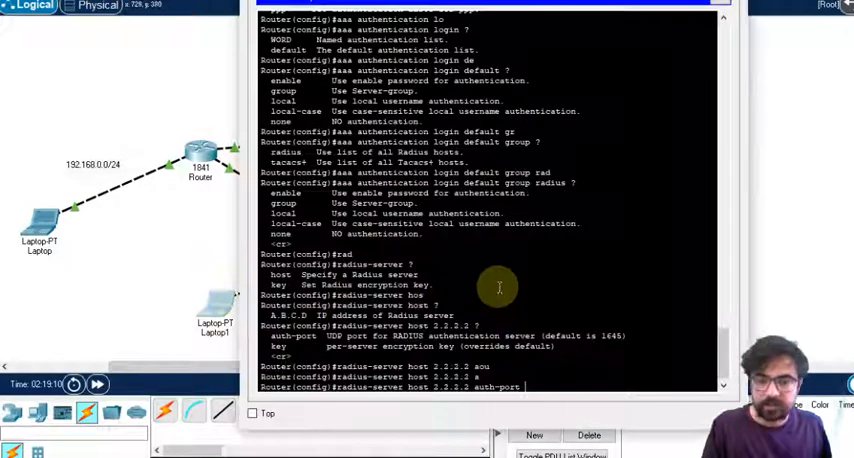
type("1812")
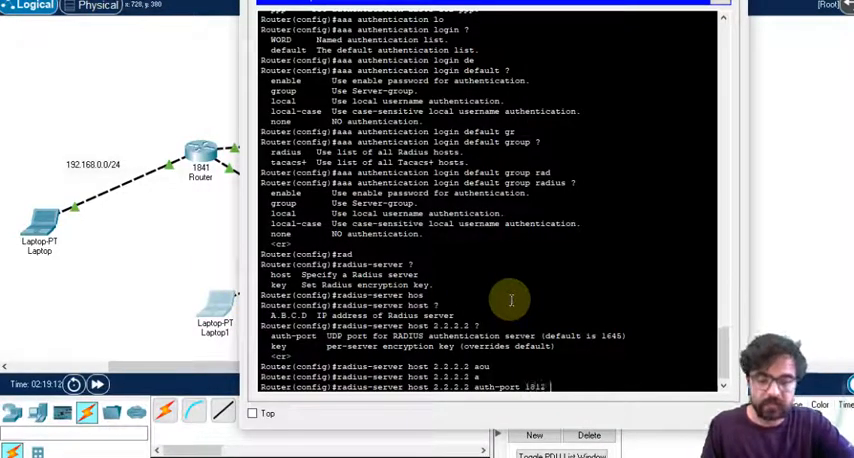
type("key")
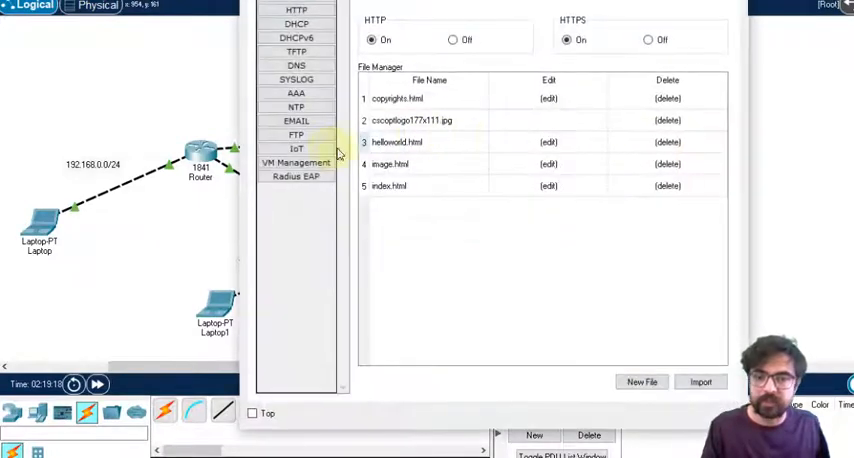
left_click(296, 93)
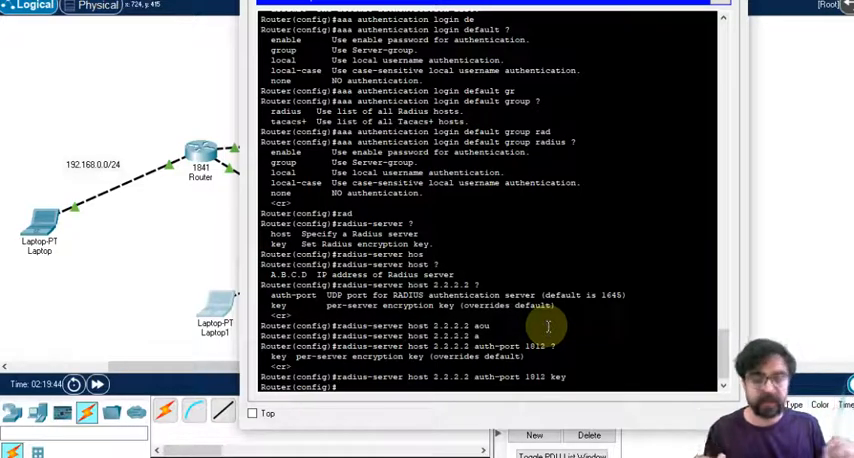
Step: Under line vty 0 4, apply login authentication default
type("line vty 0 4")
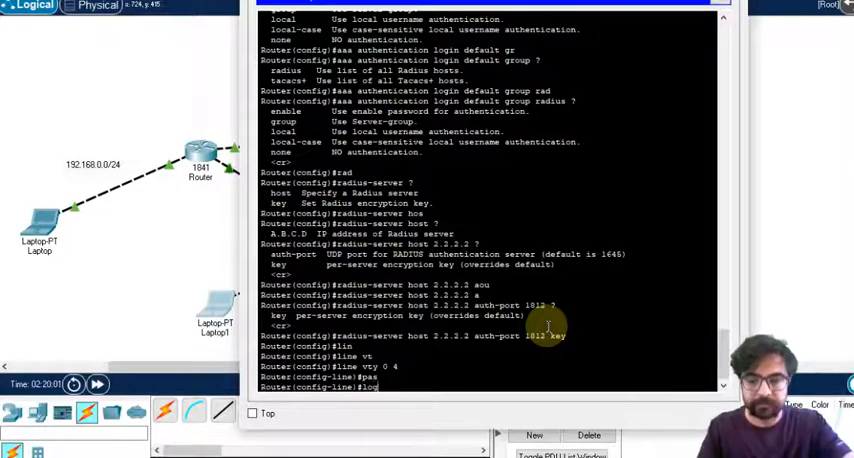
type("login authentication default")
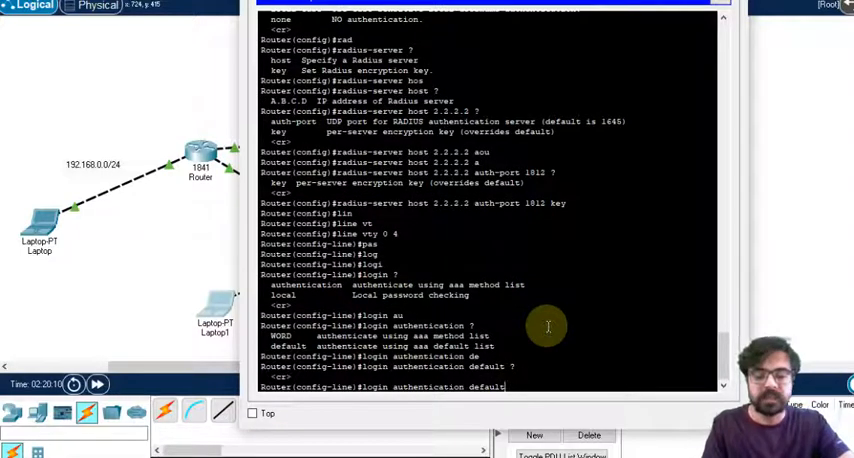
key("enter")
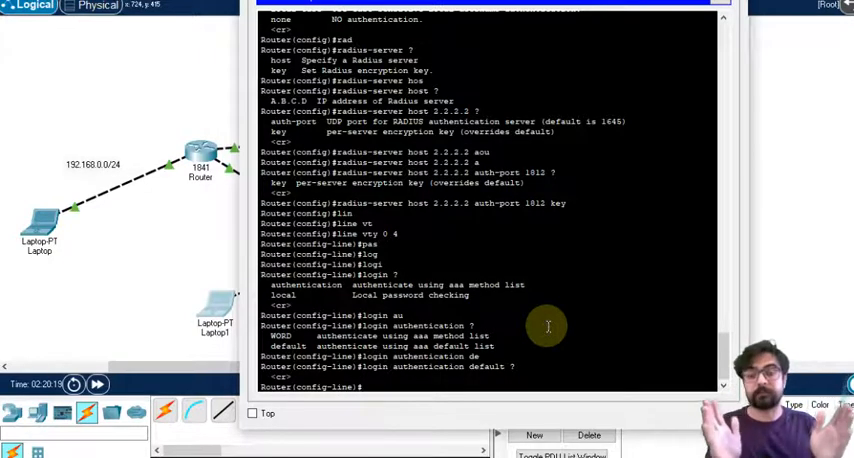
mouse_move(505, 330)
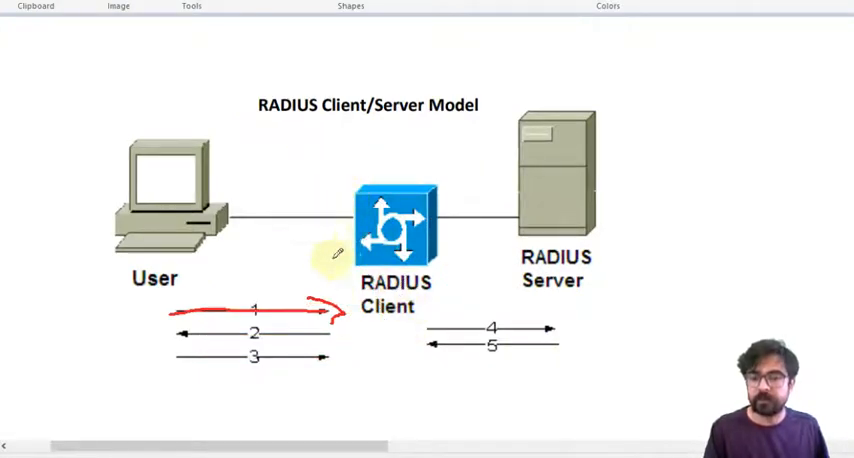
mouse_move(460, 170)
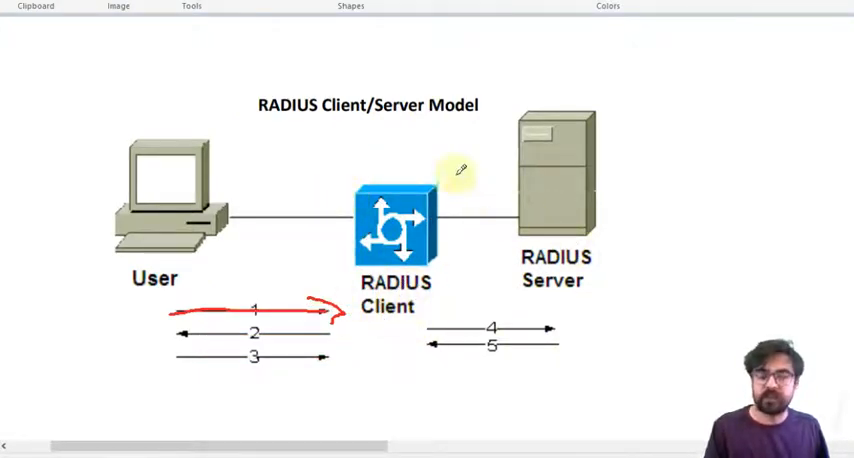
mouse_move(588, 80)
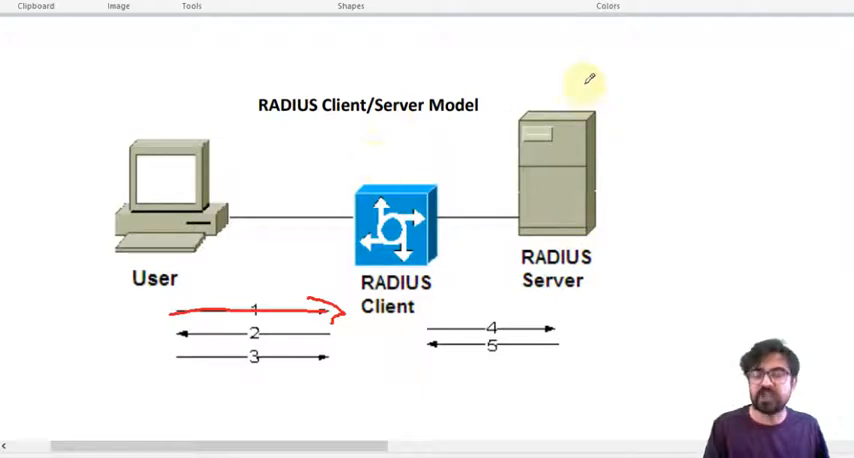